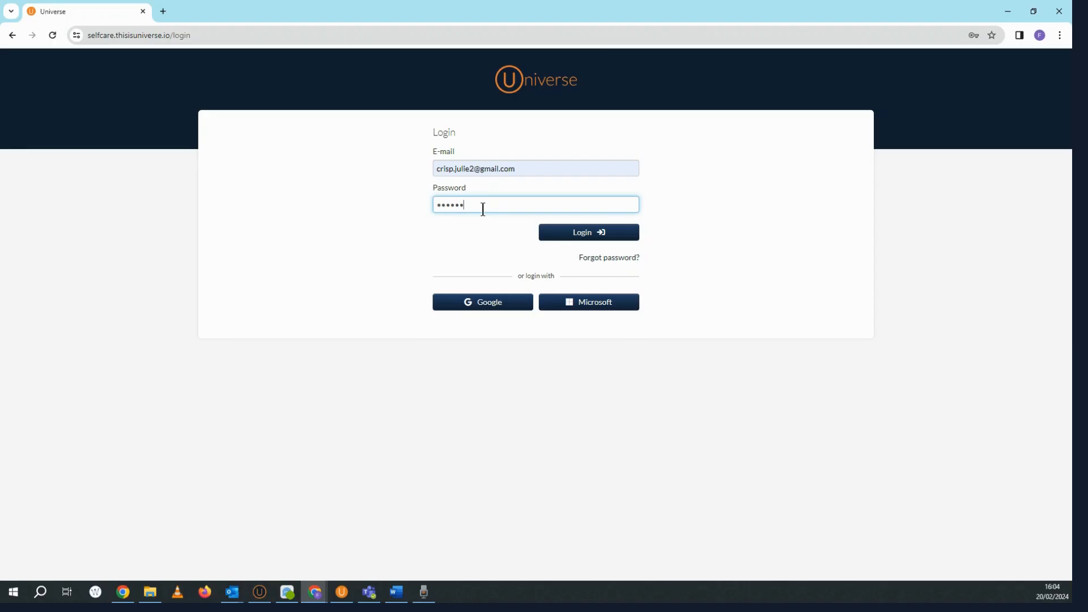
Log in with the password and swap to the administrator view from the account menu.
text(••)
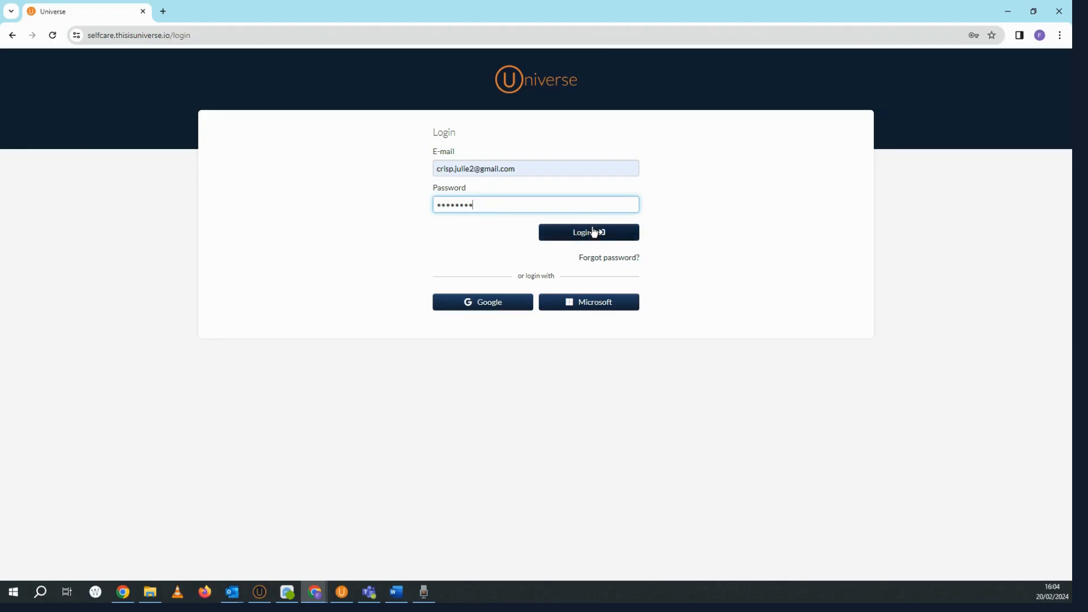
click(588, 233)
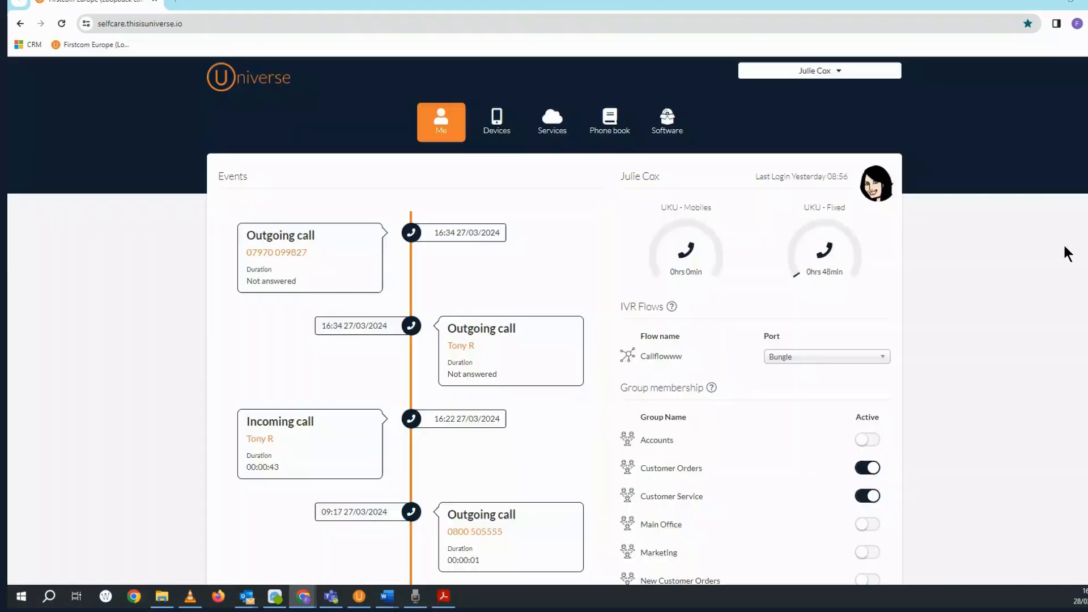
click(818, 70)
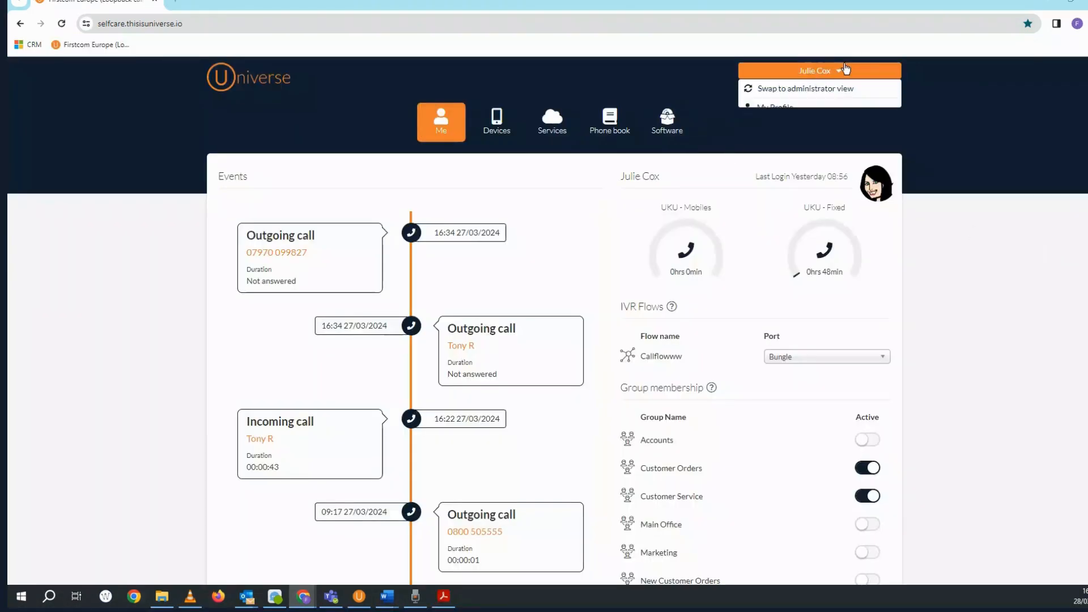
mouse_move(801, 88)
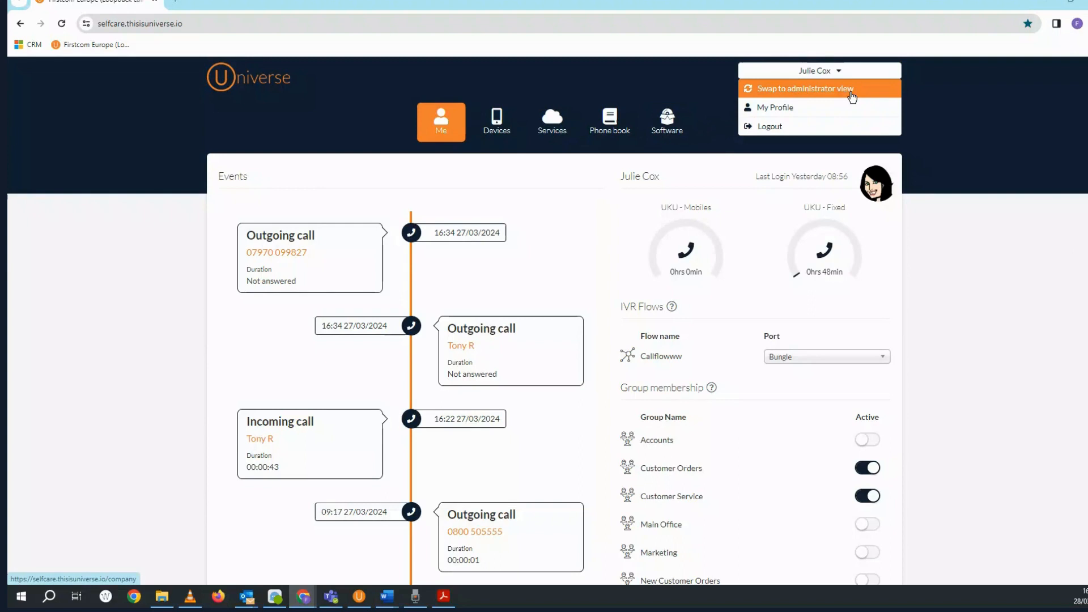
click(805, 88)
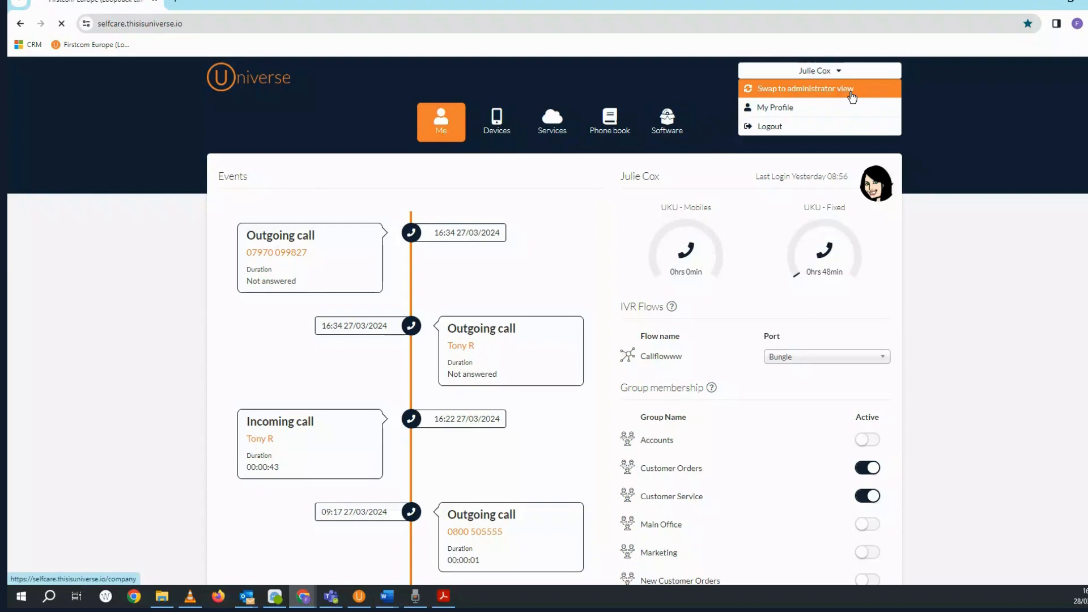
click(804, 89)
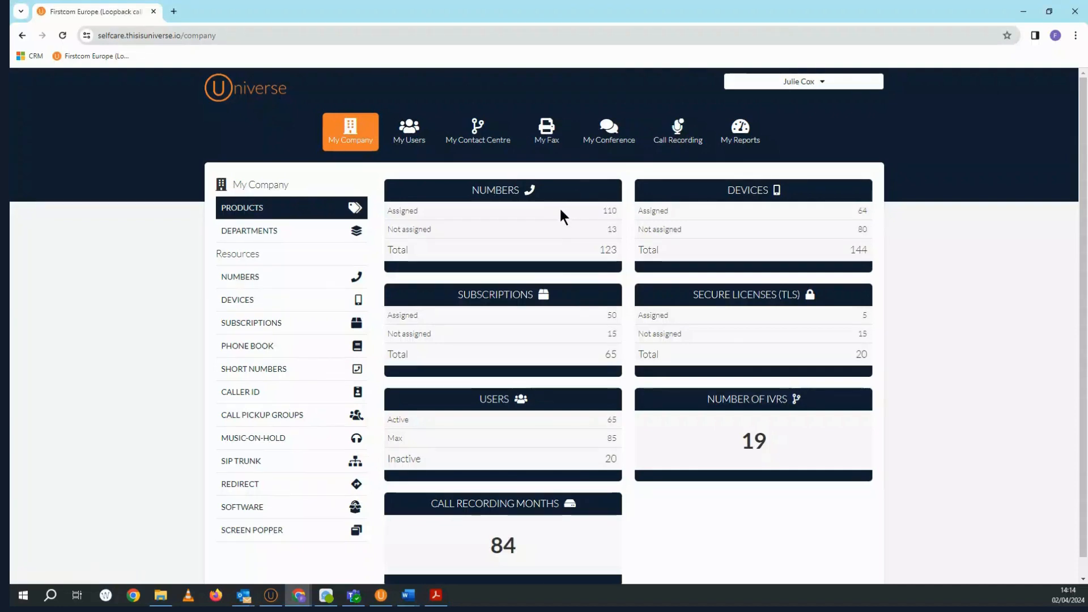
mouse_move(509, 193)
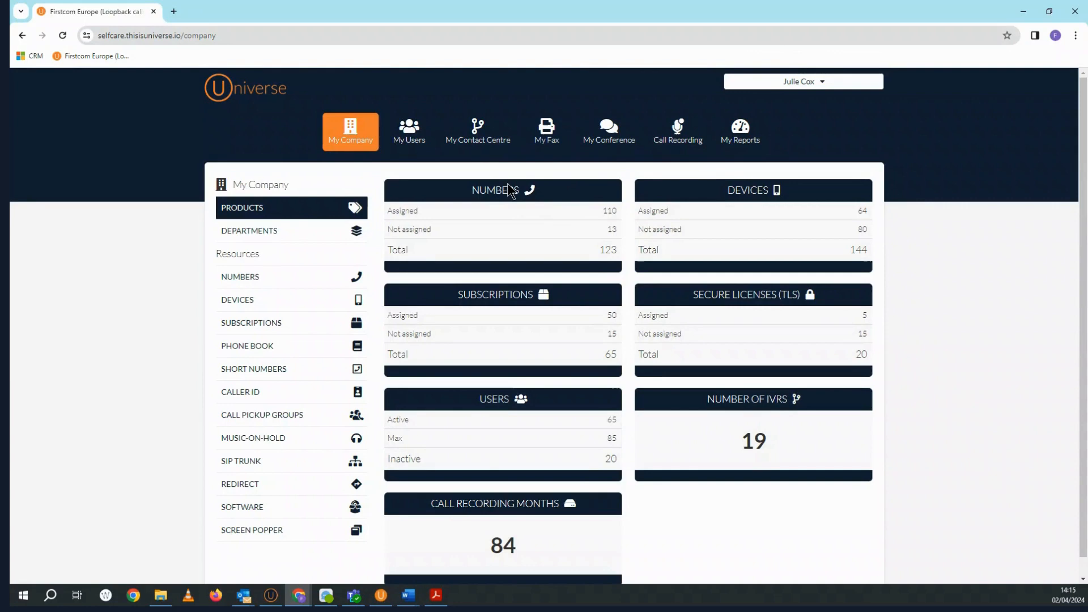
mouse_move(579, 300)
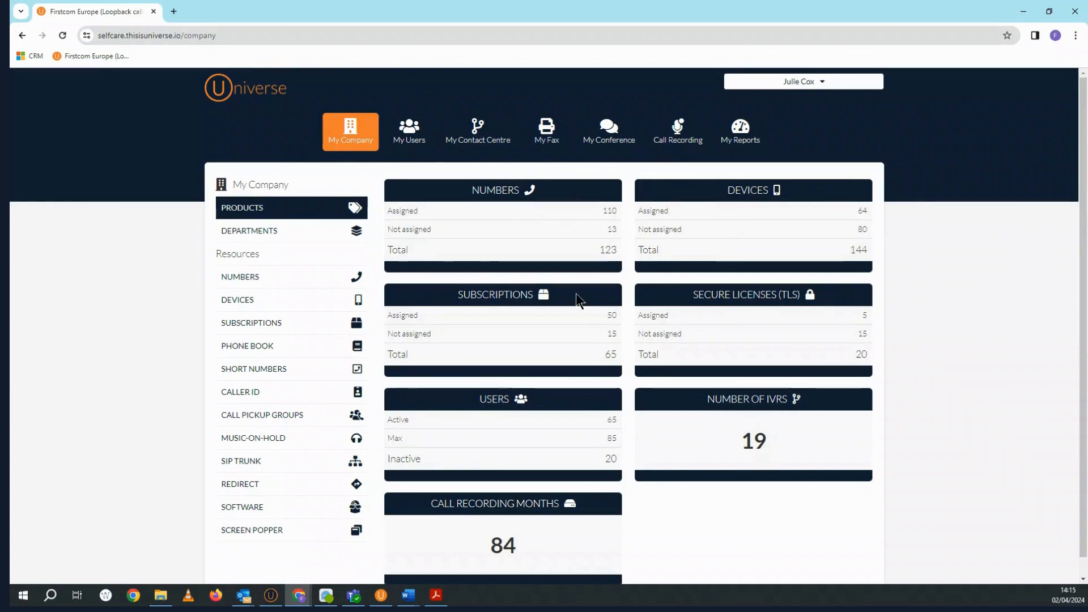
mouse_move(561, 401)
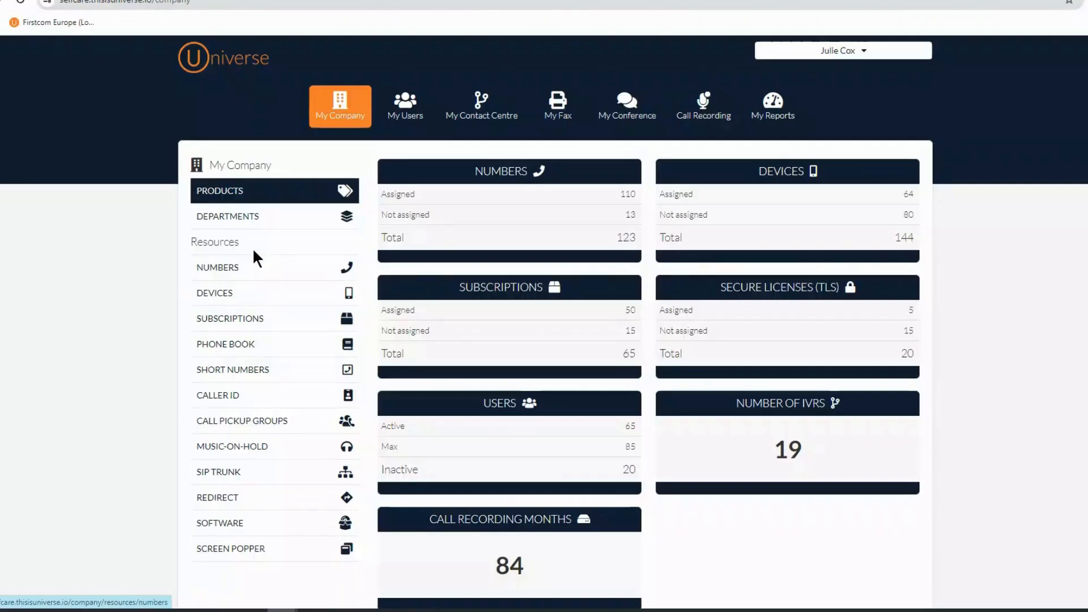
click(217, 267)
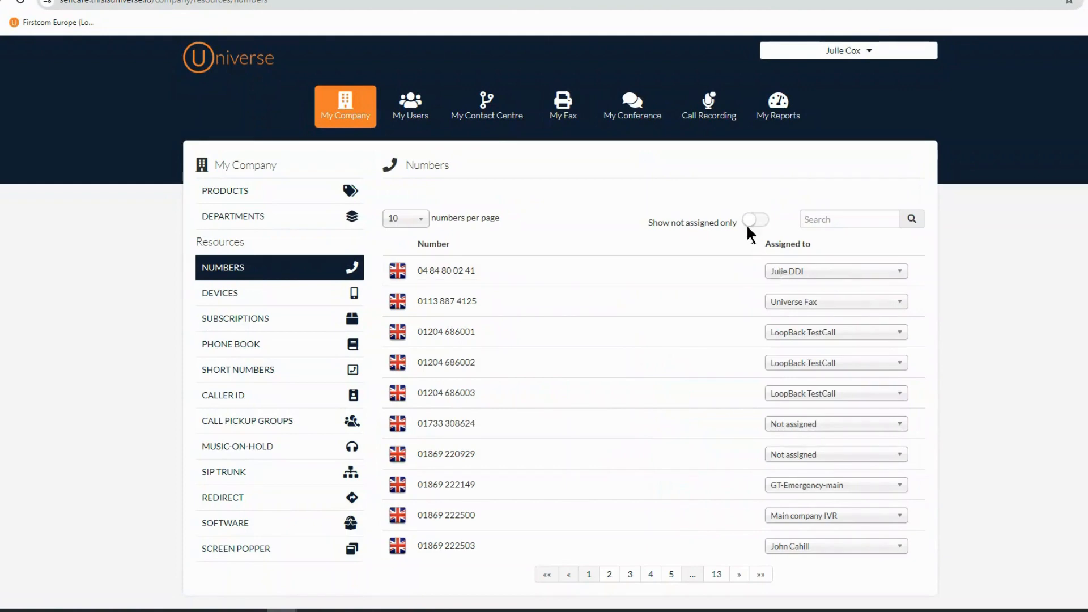
click(756, 219)
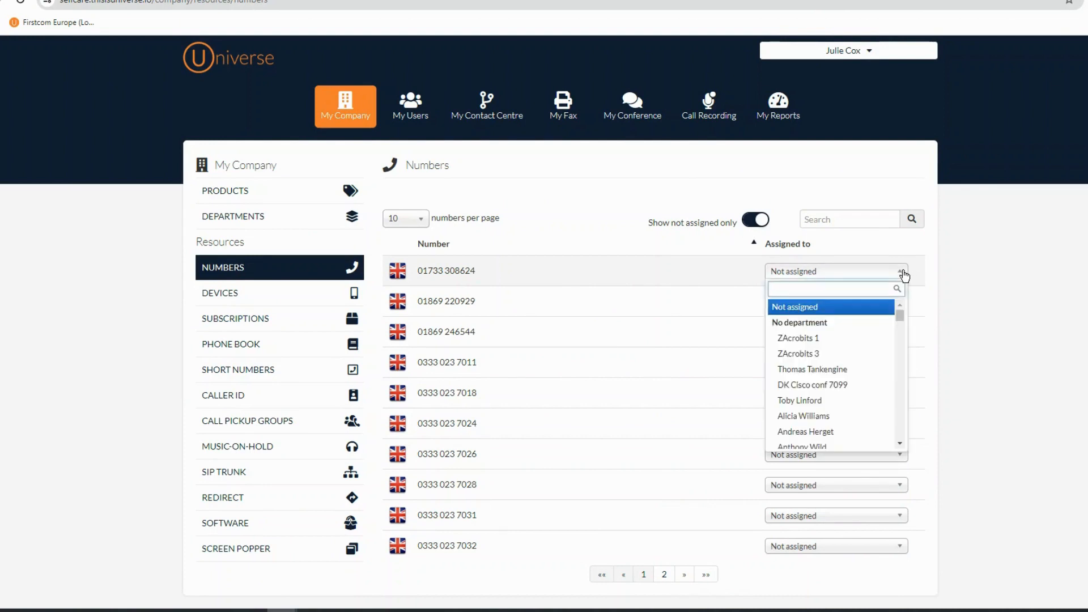
text(tony)
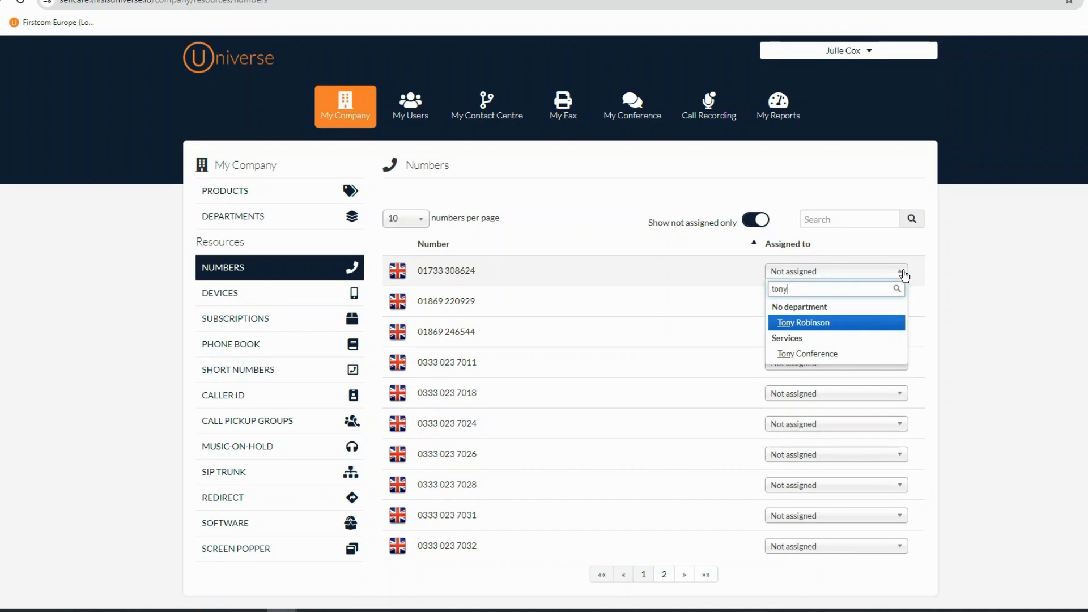
click(803, 322)
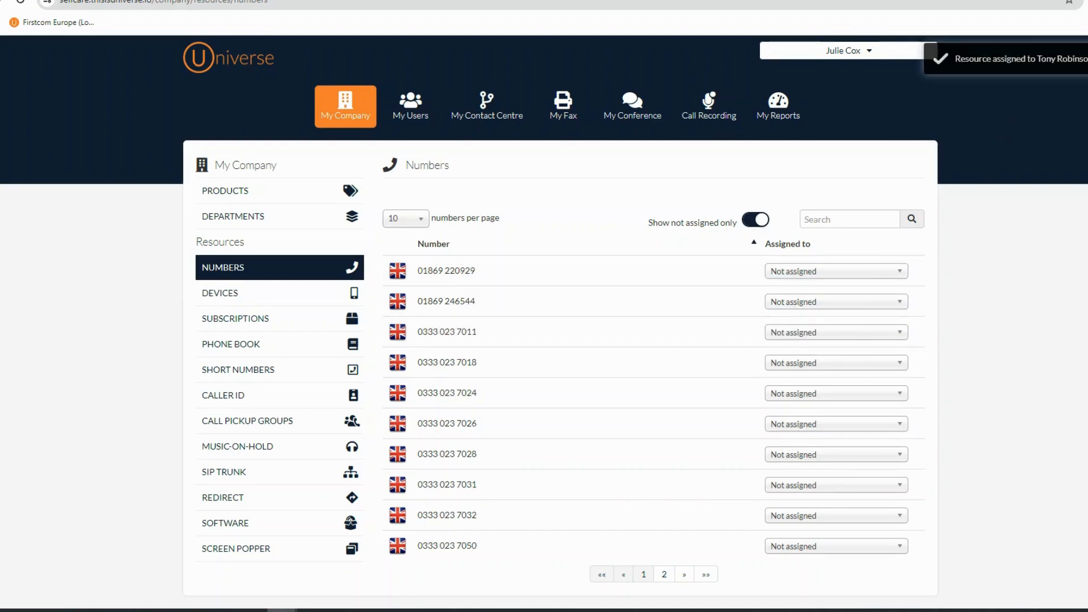
click(755, 219)
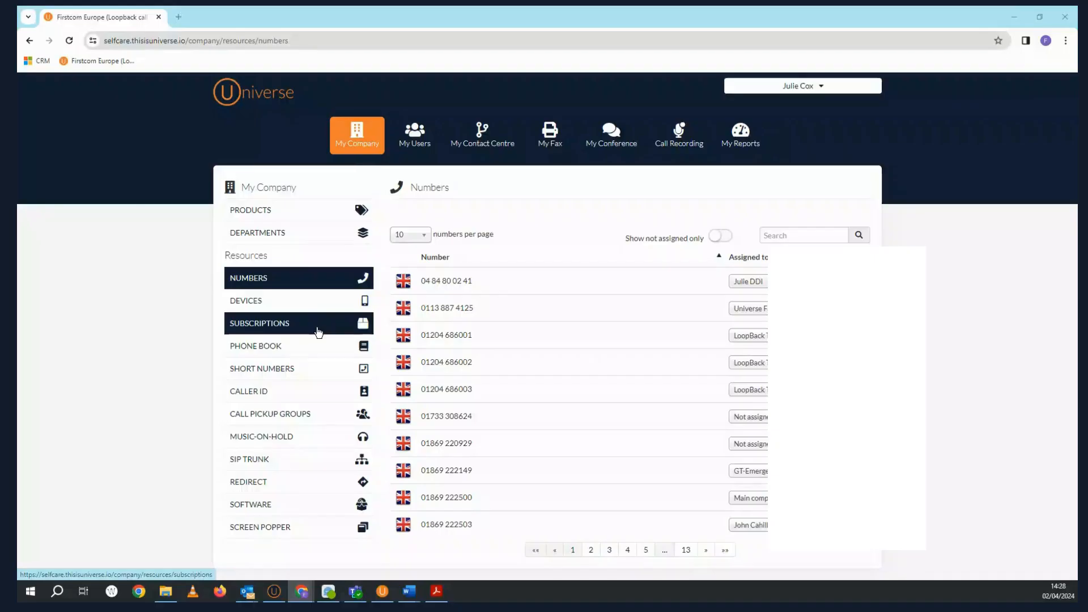
In Subscriptions, filter unassigned and assign the first Universe Premium 5000 to a user.
click(259, 323)
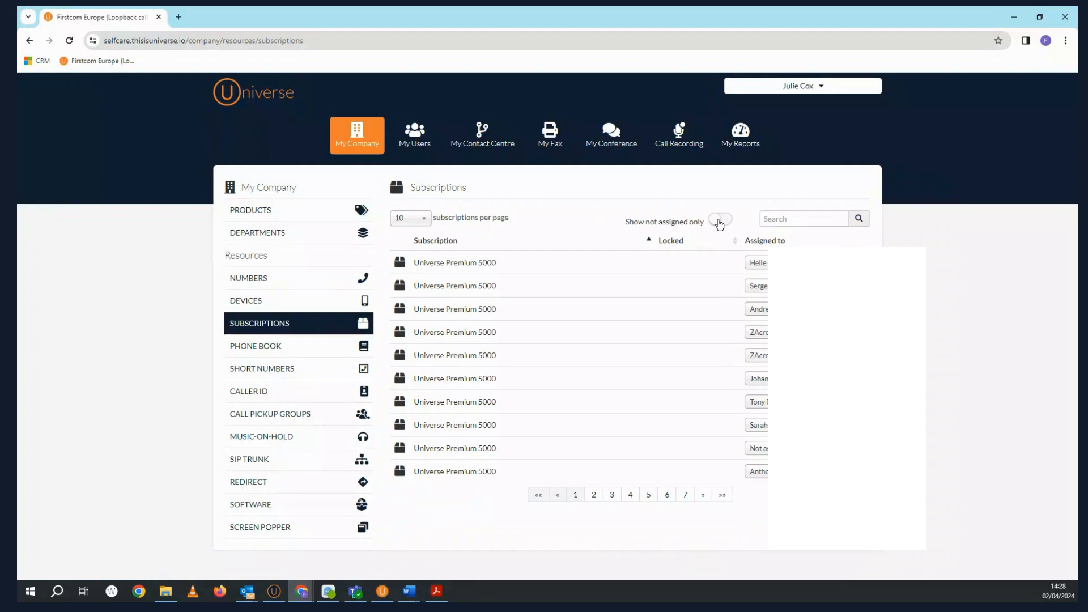
click(720, 221)
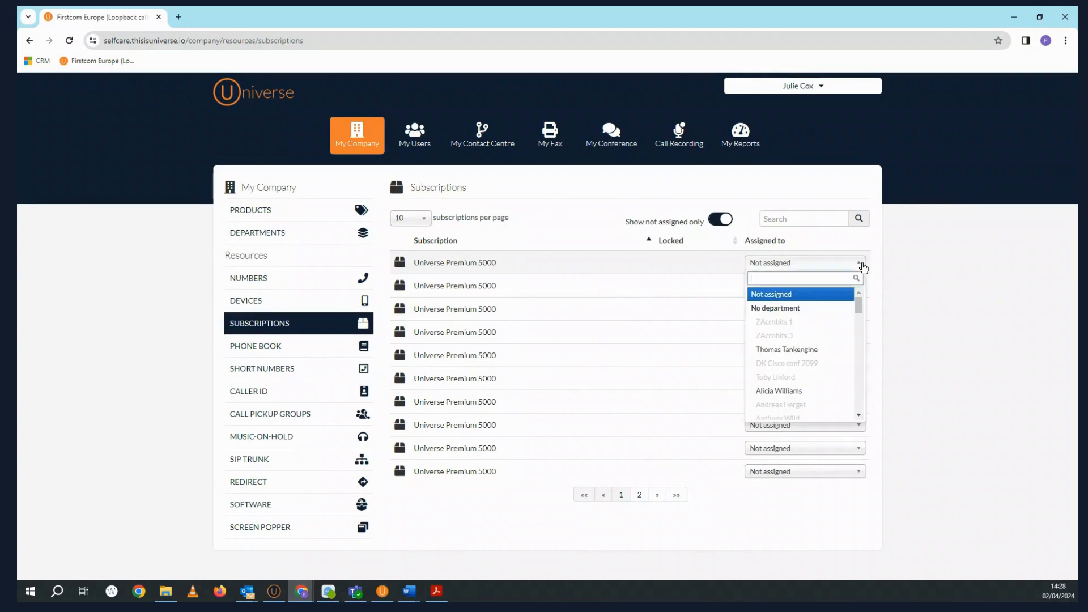
mouse_move(787, 349)
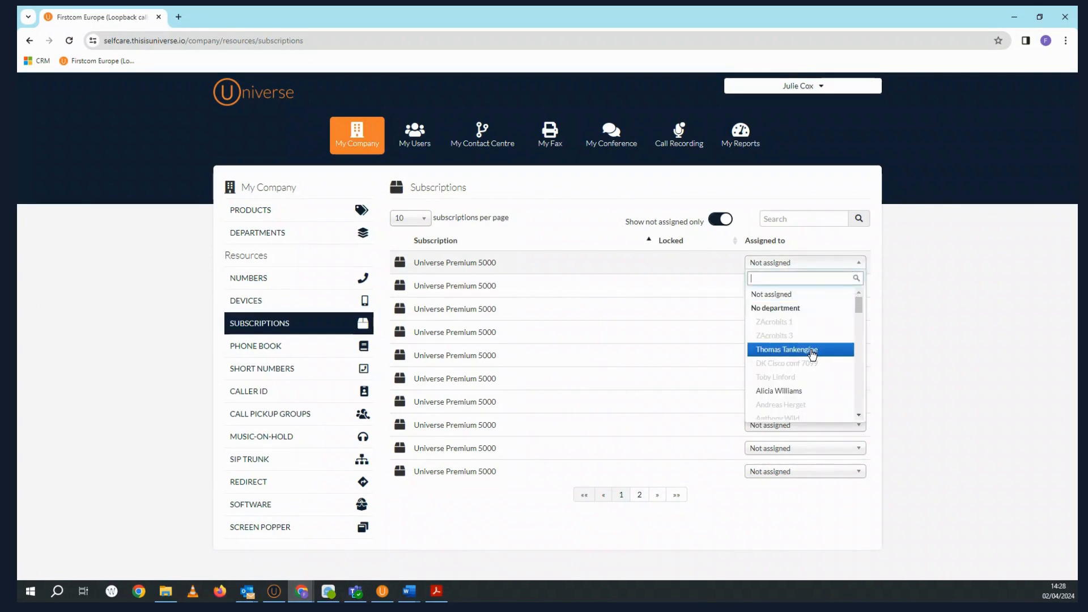
click(787, 349)
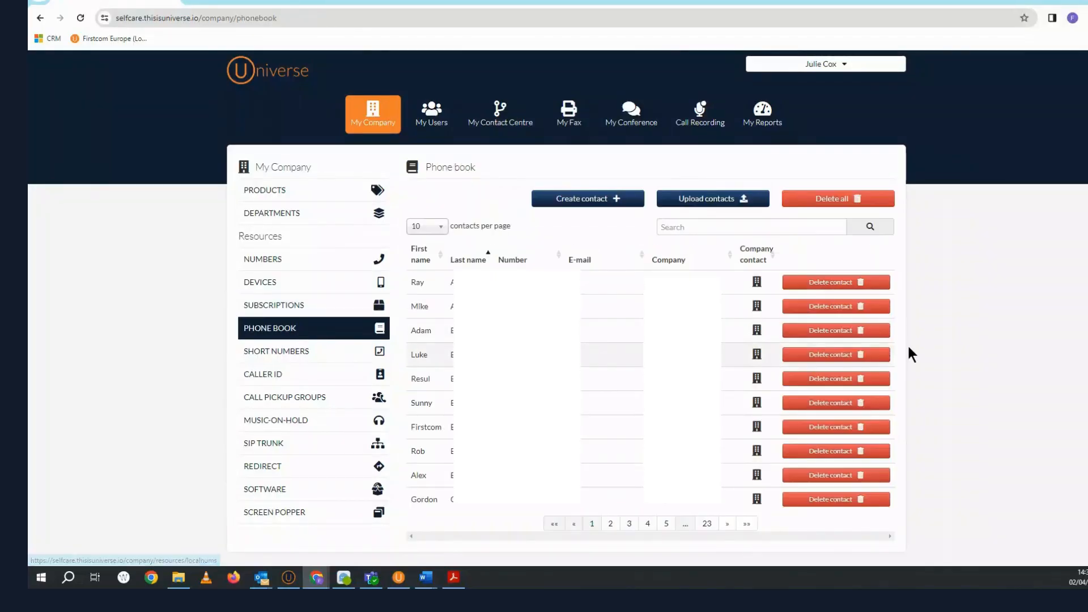
mouse_move(930, 338)
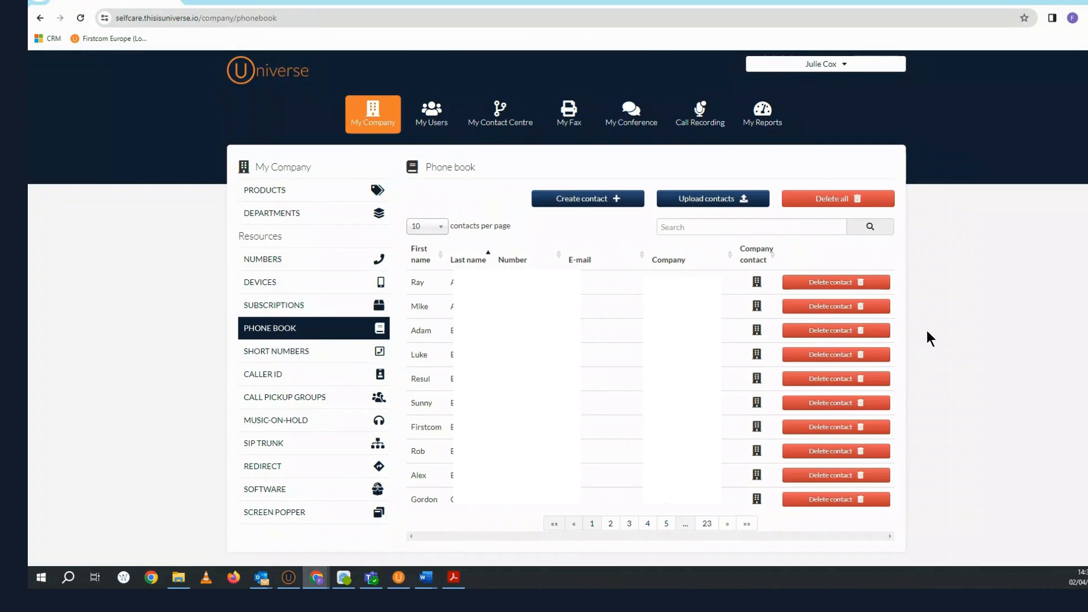
mouse_move(587, 198)
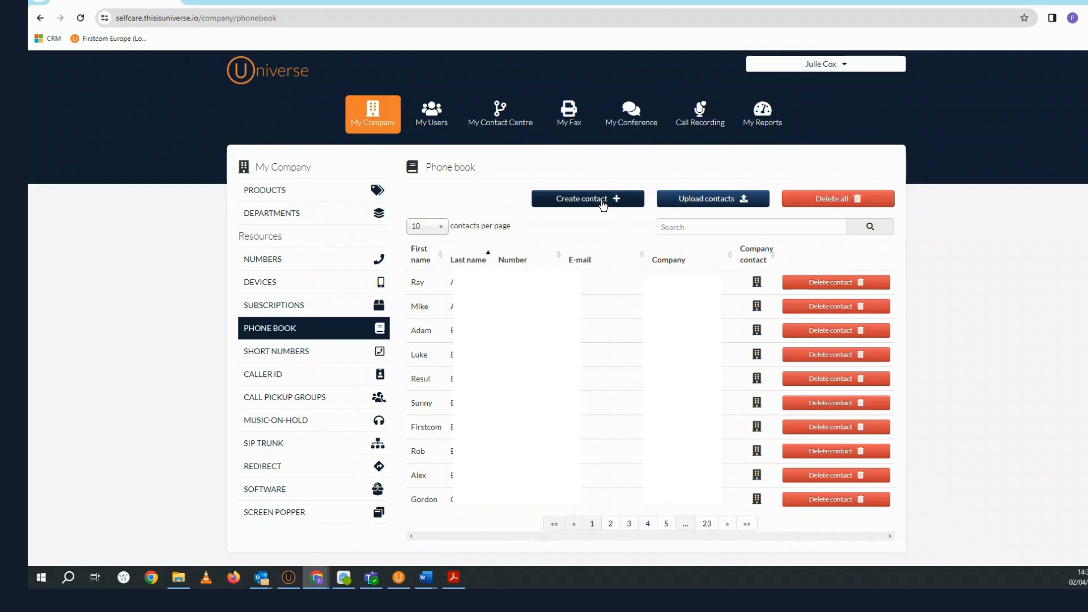
mouse_move(737, 203)
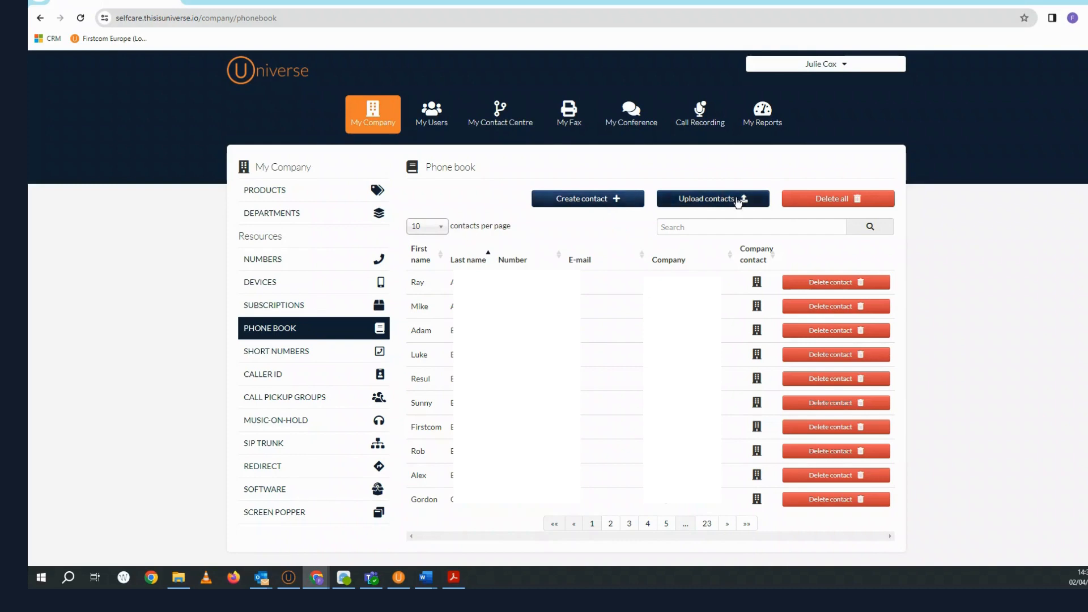
Start a contact upload into the company phone book, then move to My Users.
click(712, 198)
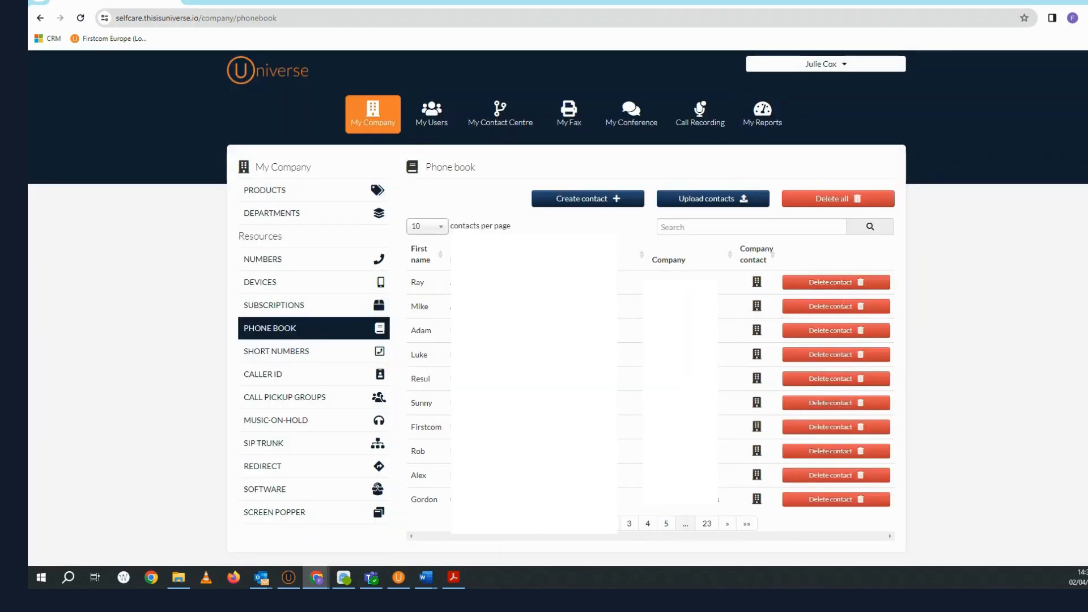
click(431, 113)
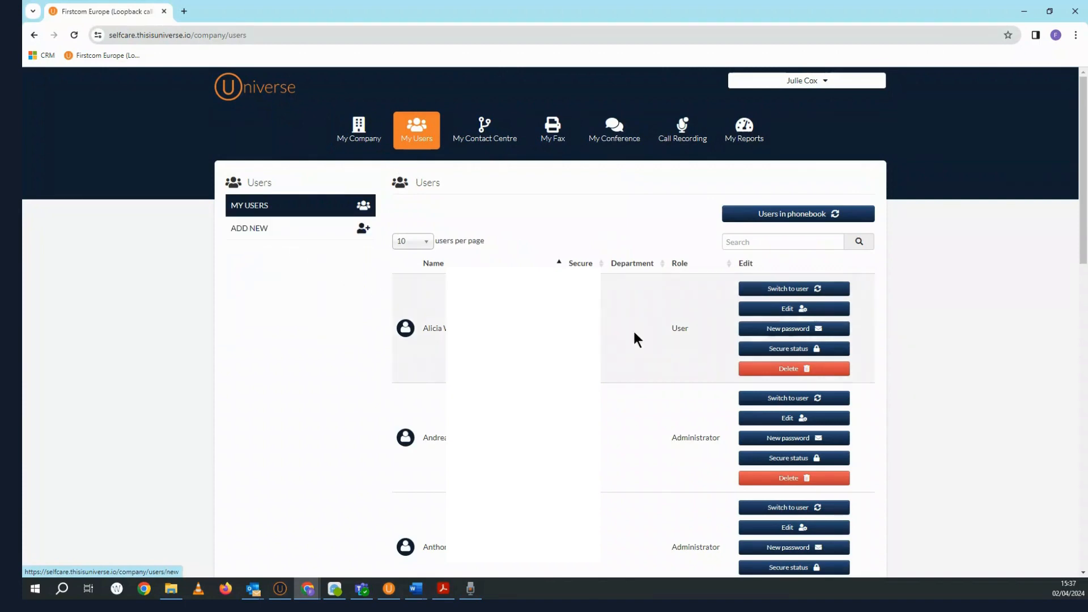
mouse_move(802, 368)
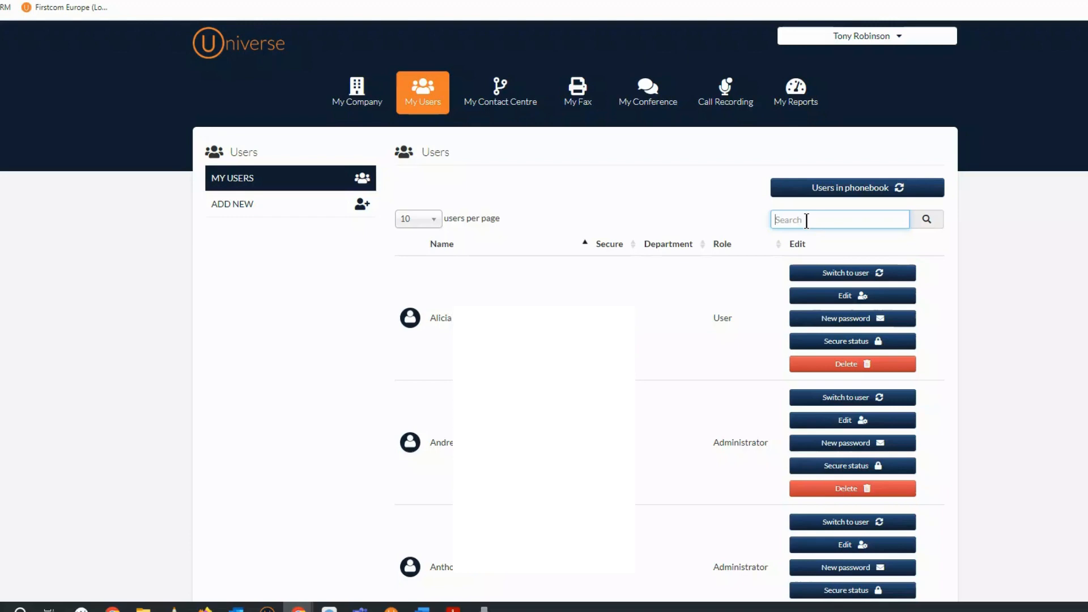
text(tony)
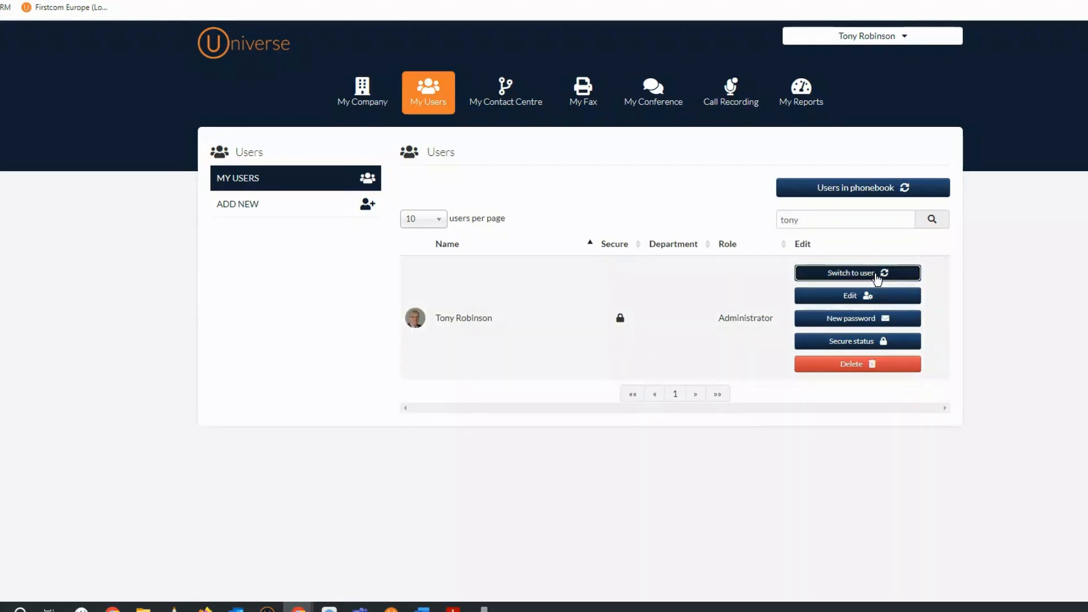
click(857, 272)
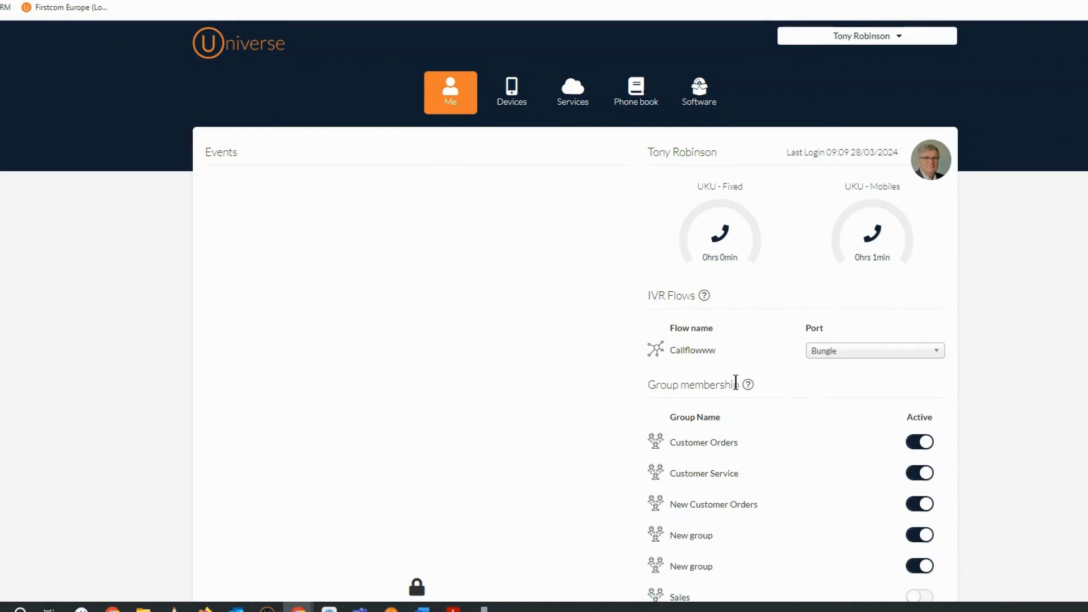
mouse_move(88, 388)
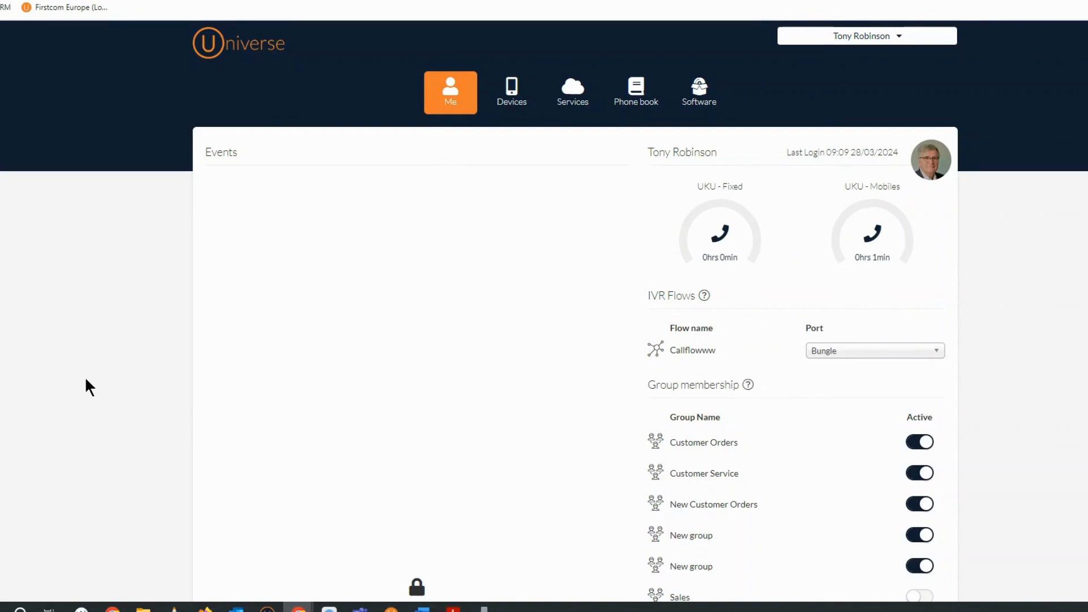
scroll(down, 3)
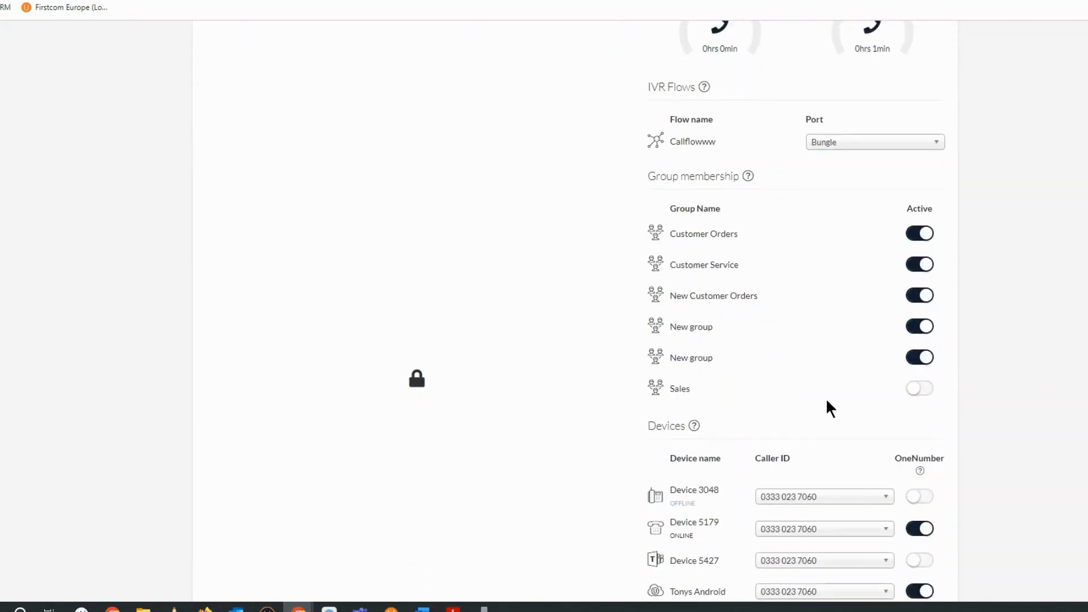
scroll(down, 3)
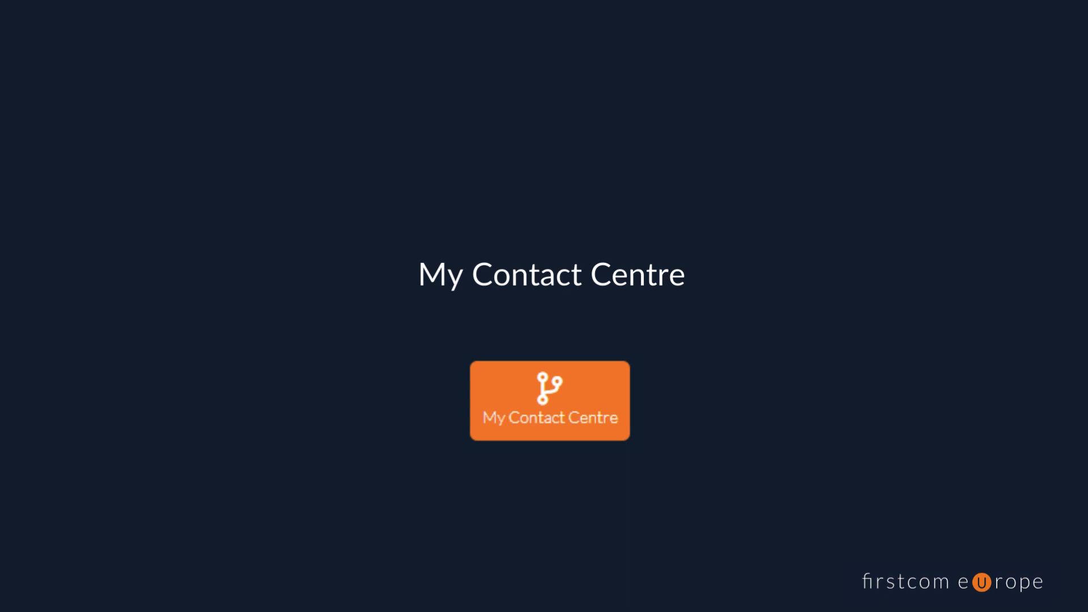
Edit the Marketing Demo IVR, add a Send SMS step, then go to IVR Recordings.
click(549, 400)
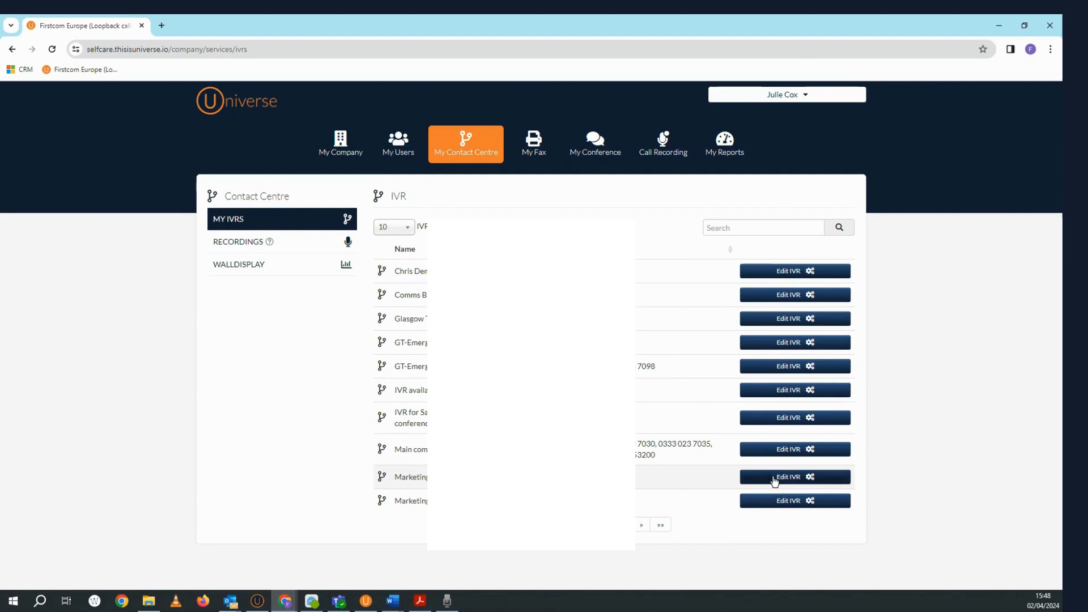
click(788, 477)
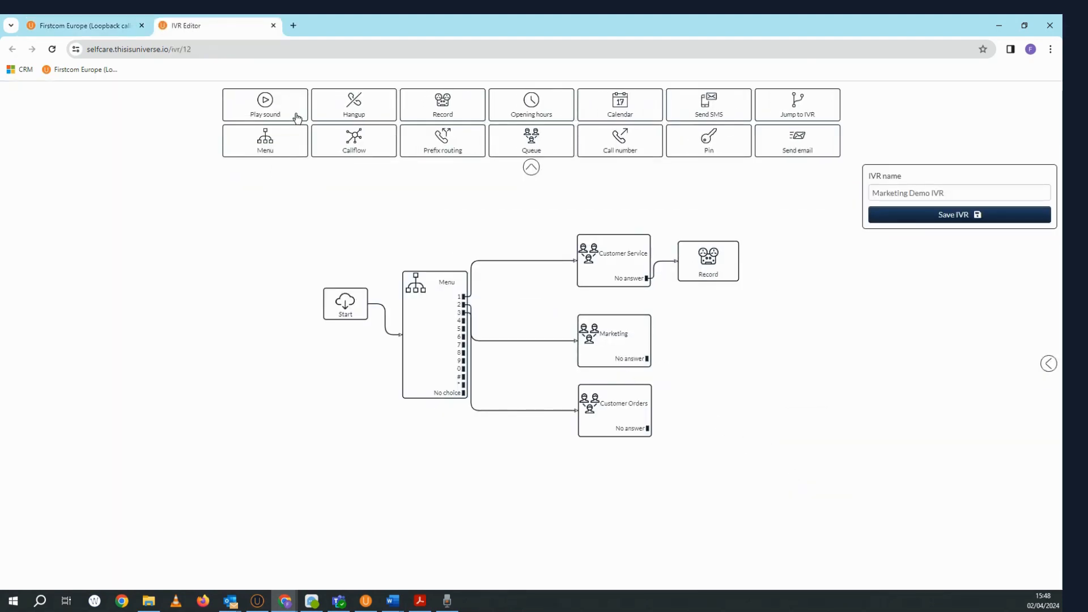
mouse_move(546, 110)
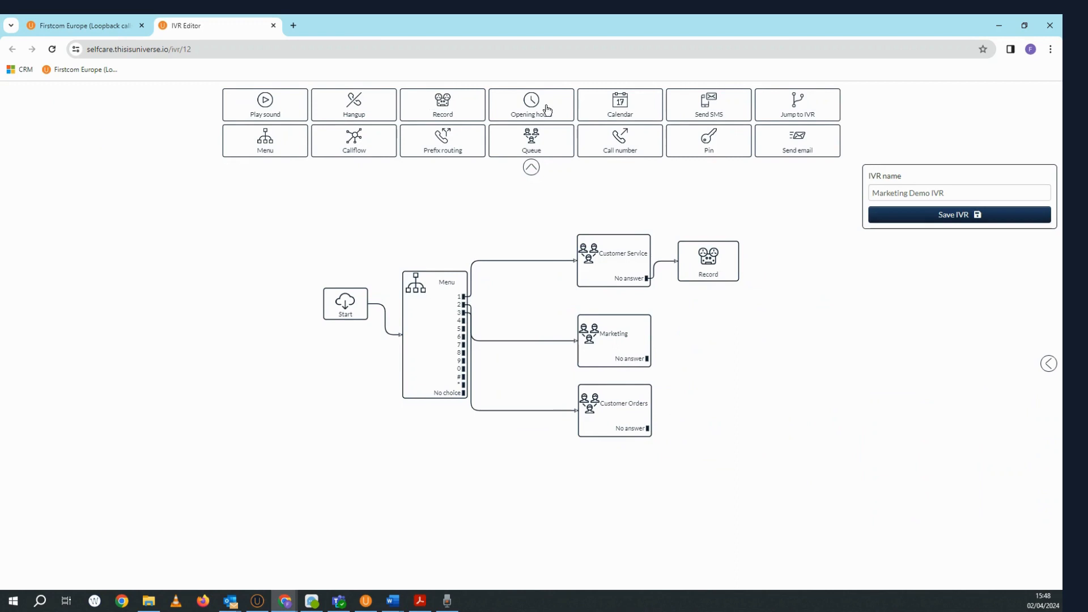
mouse_move(640, 178)
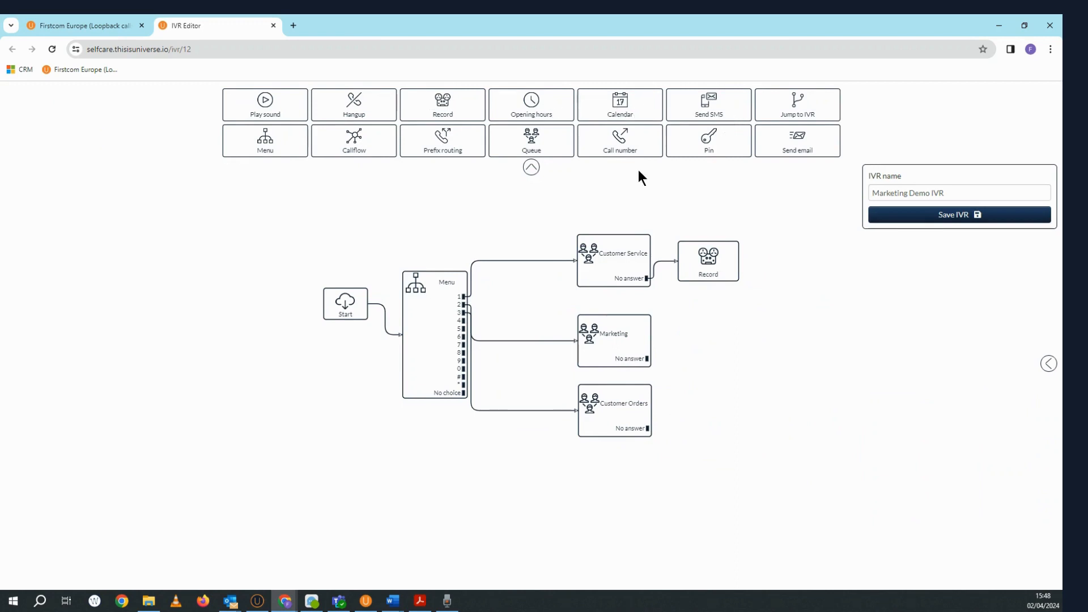
mouse_move(660, 359)
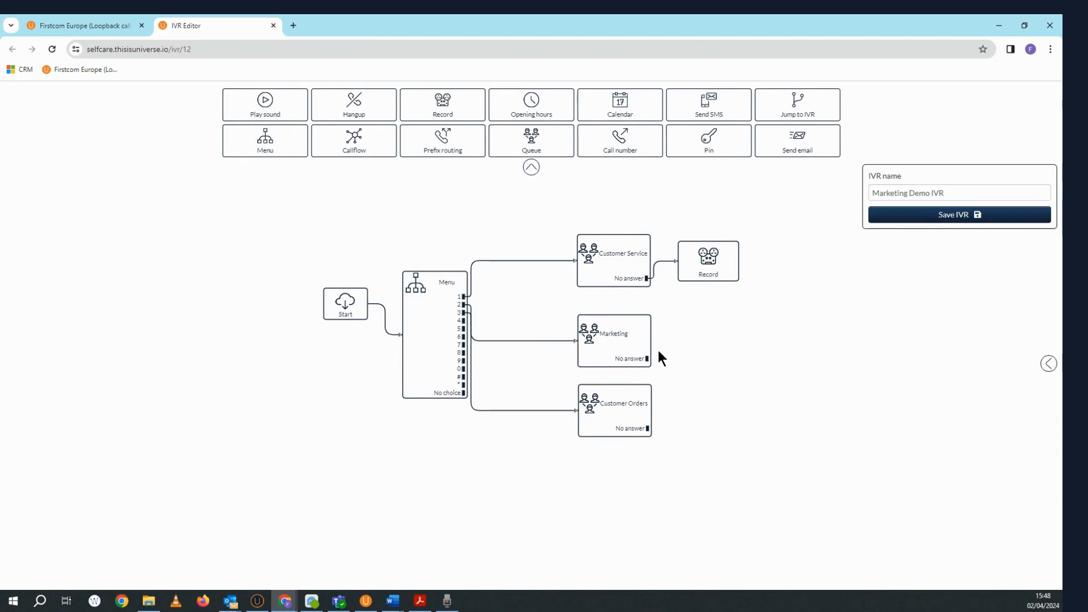
mouse_move(391, 159)
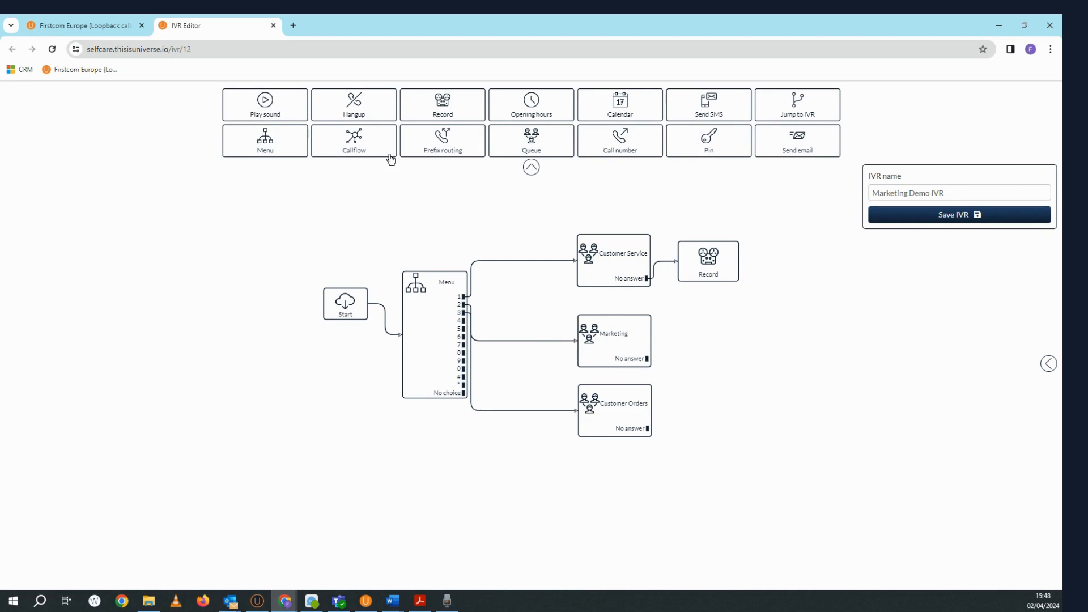
mouse_move(366, 168)
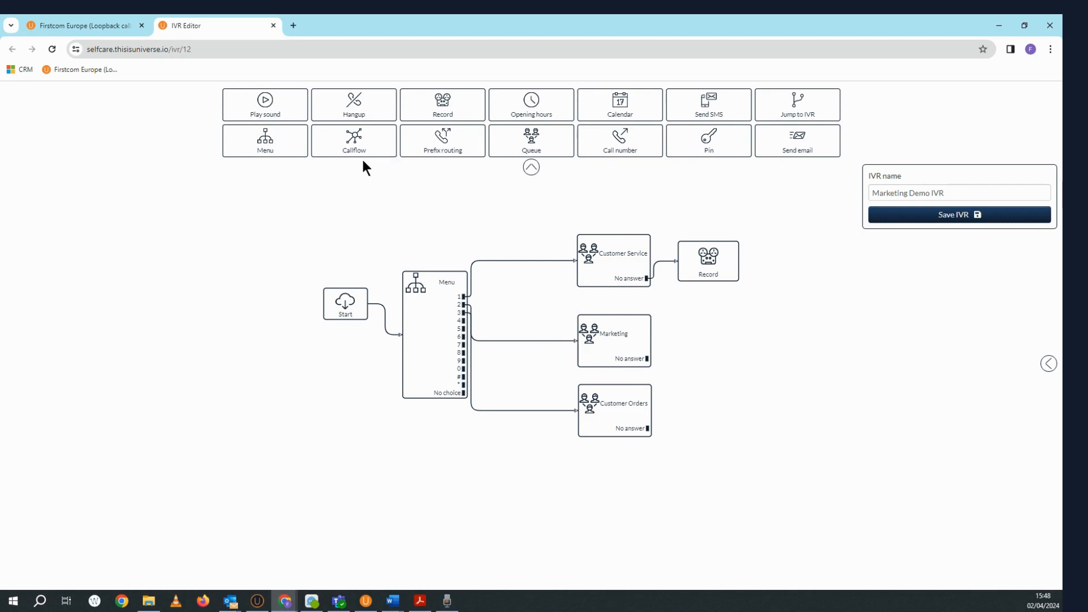
mouse_move(707, 101)
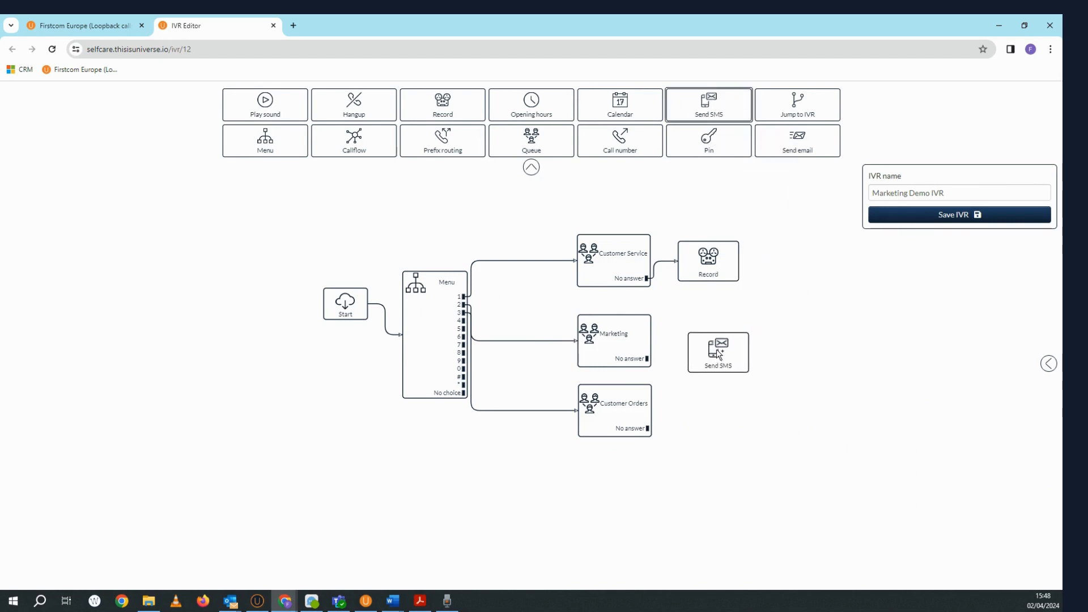
click(717, 349)
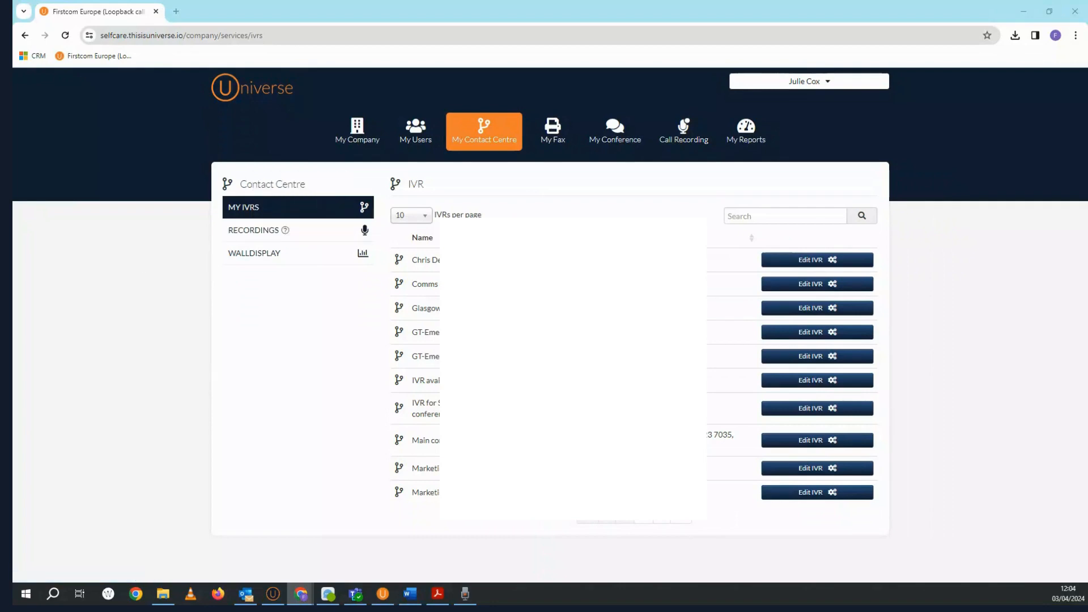
click(253, 230)
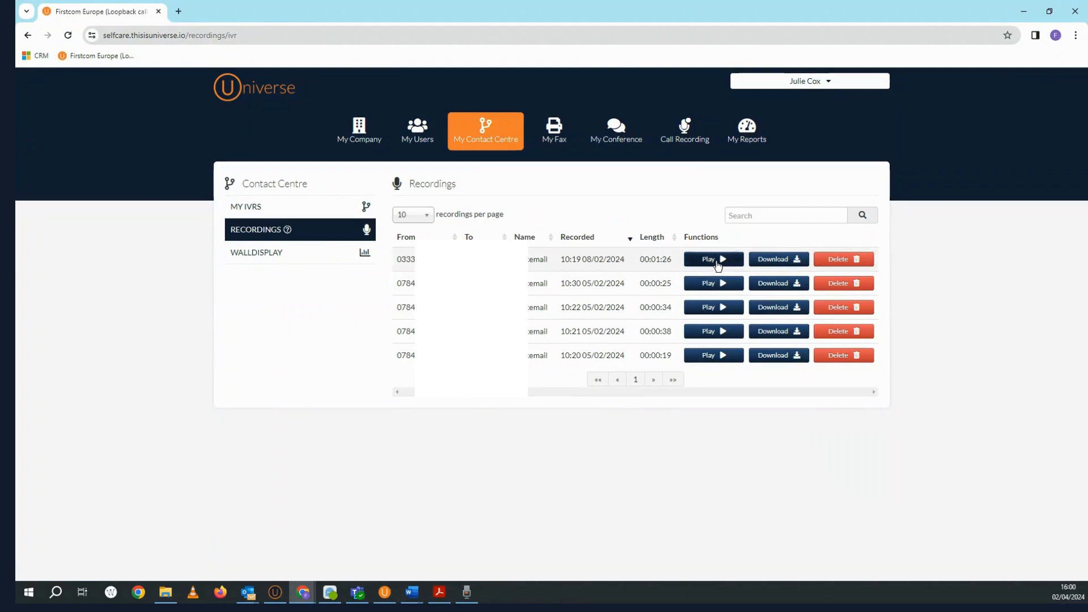
mouse_move(776, 265)
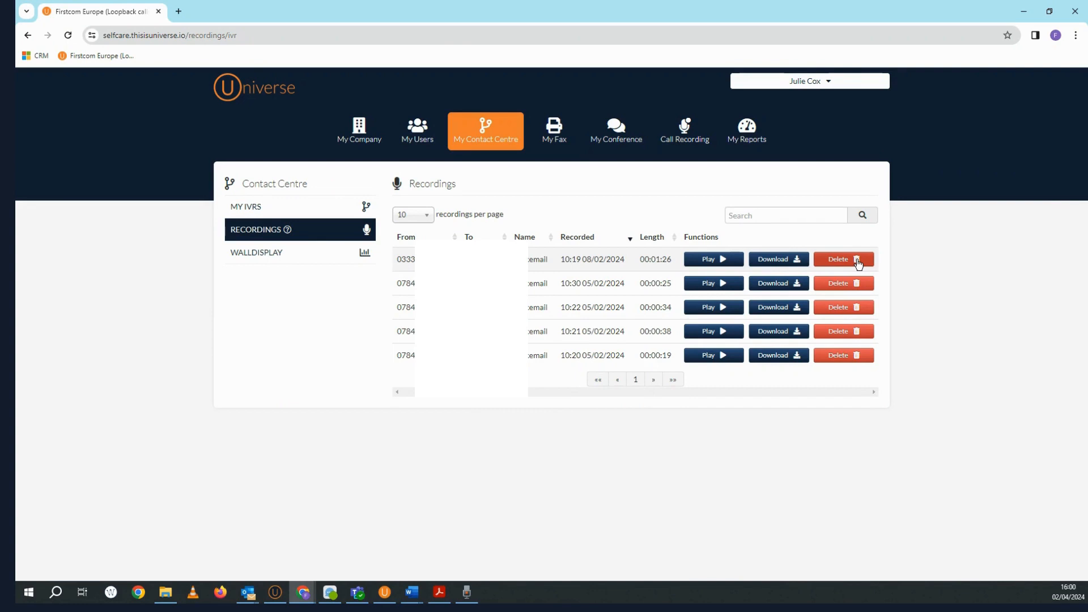
mouse_move(373, 295)
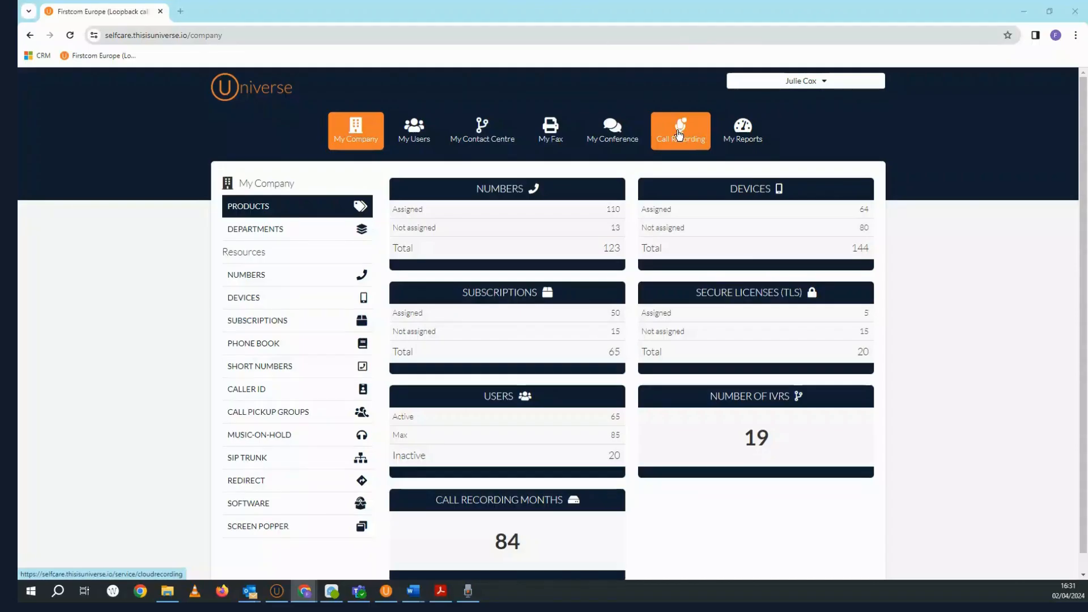
Show the Call Recordings archive with caller, duration and playback for each call.
click(679, 130)
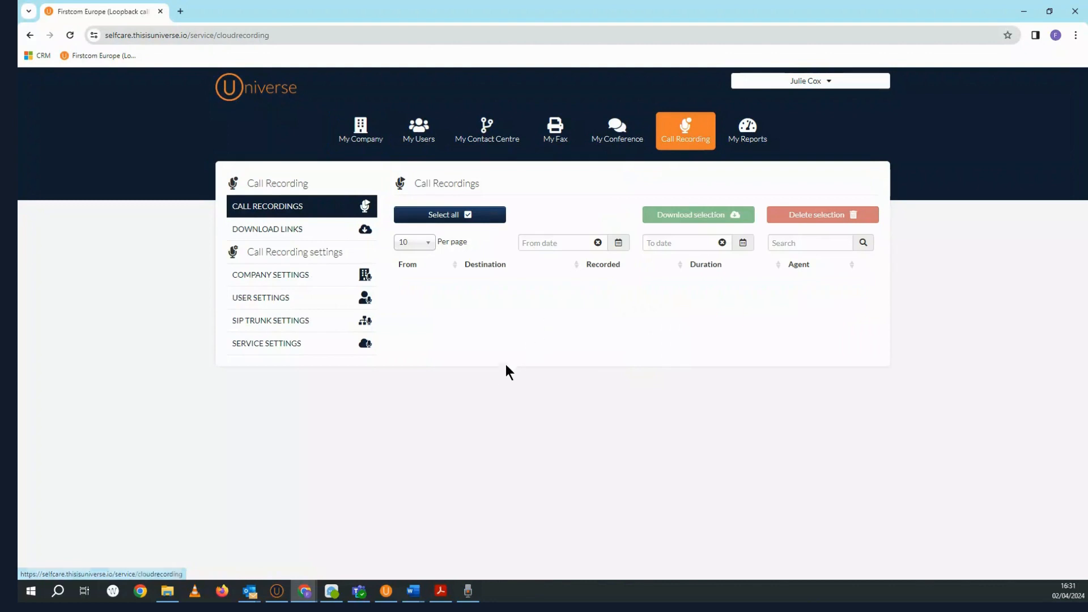
mouse_move(502, 379)
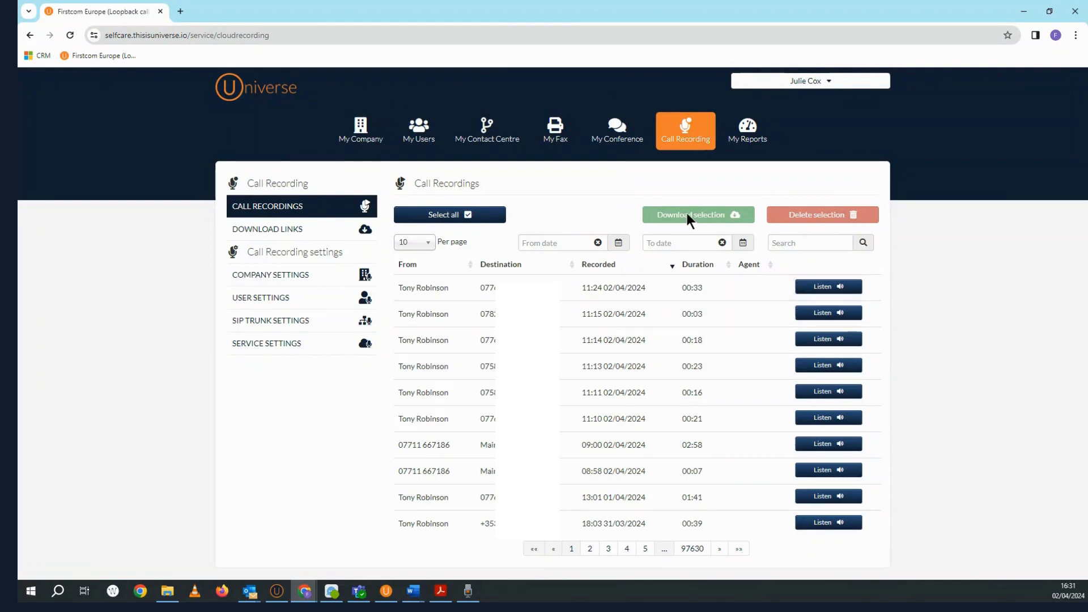
mouse_move(822, 215)
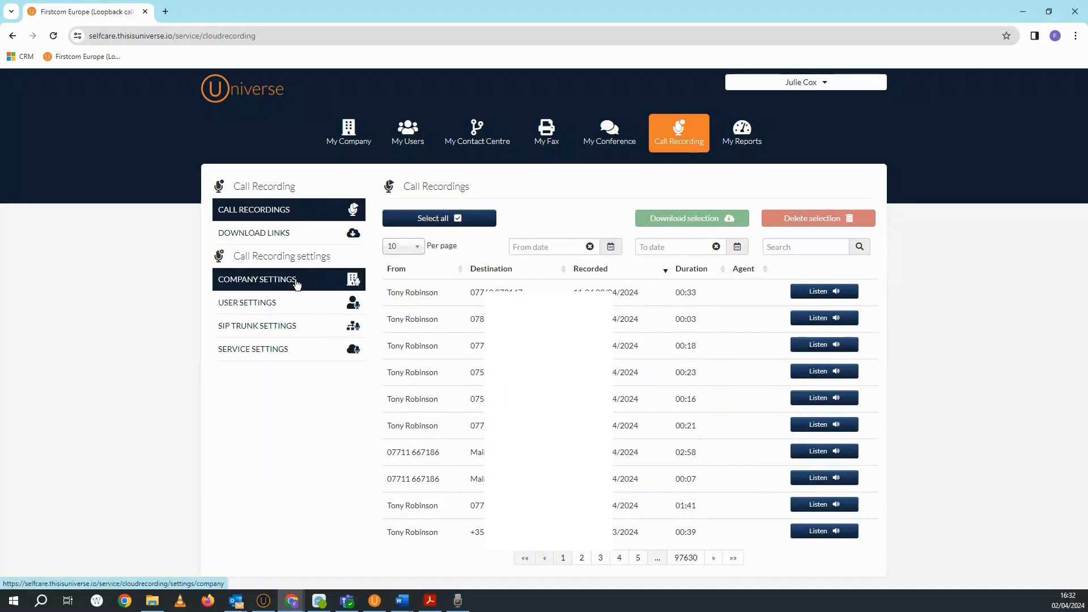
In Company Settings, start disabling company call recording and cancel the confirmation.
click(258, 279)
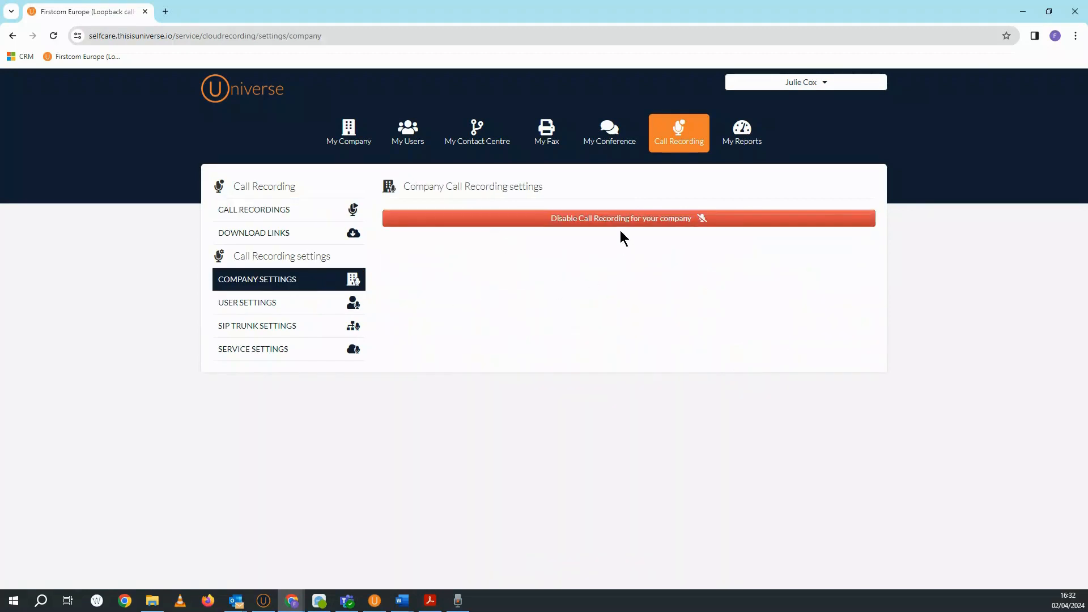
click(627, 217)
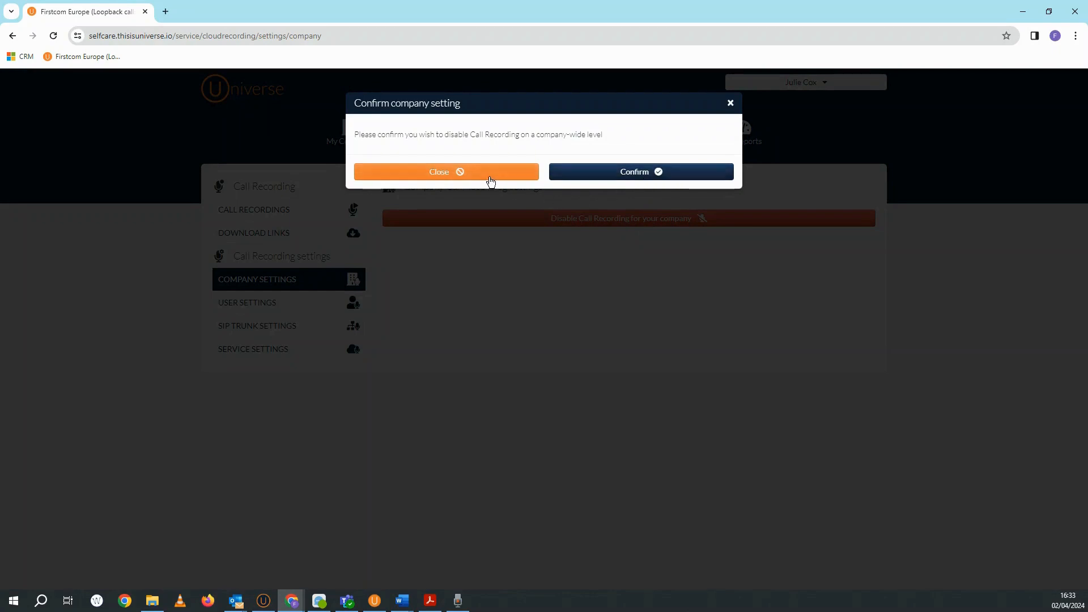
click(445, 171)
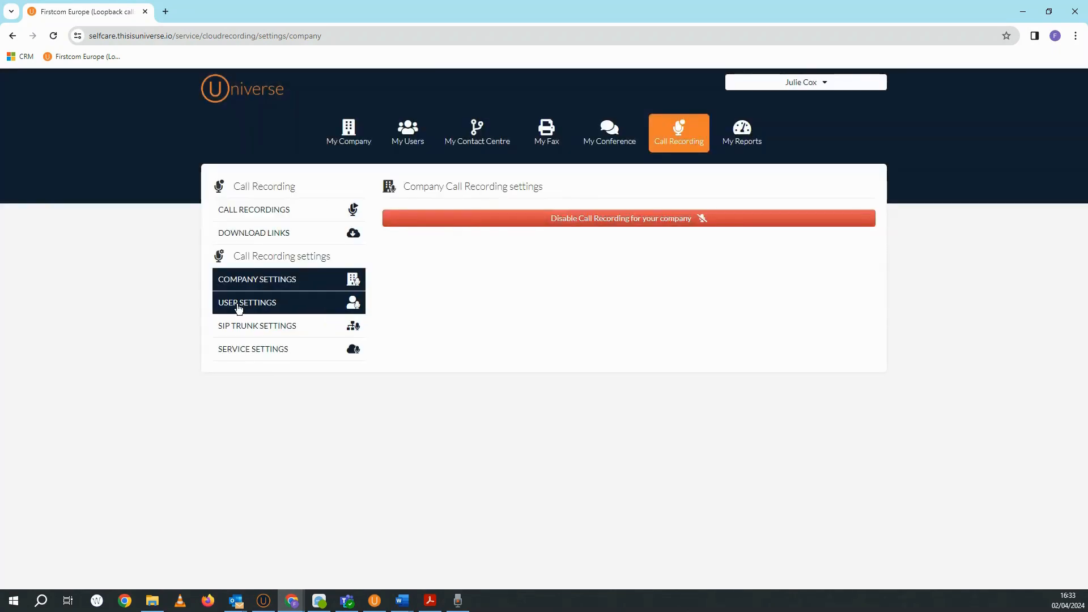
In User Settings toggle the first user's recording on then off, then go to My Reports.
click(246, 301)
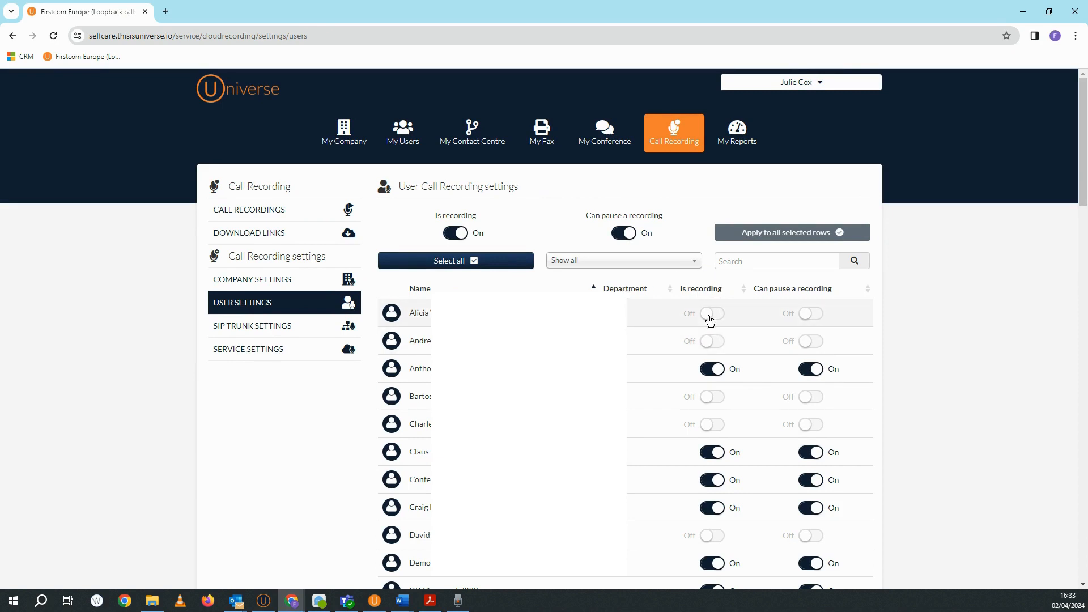
click(712, 313)
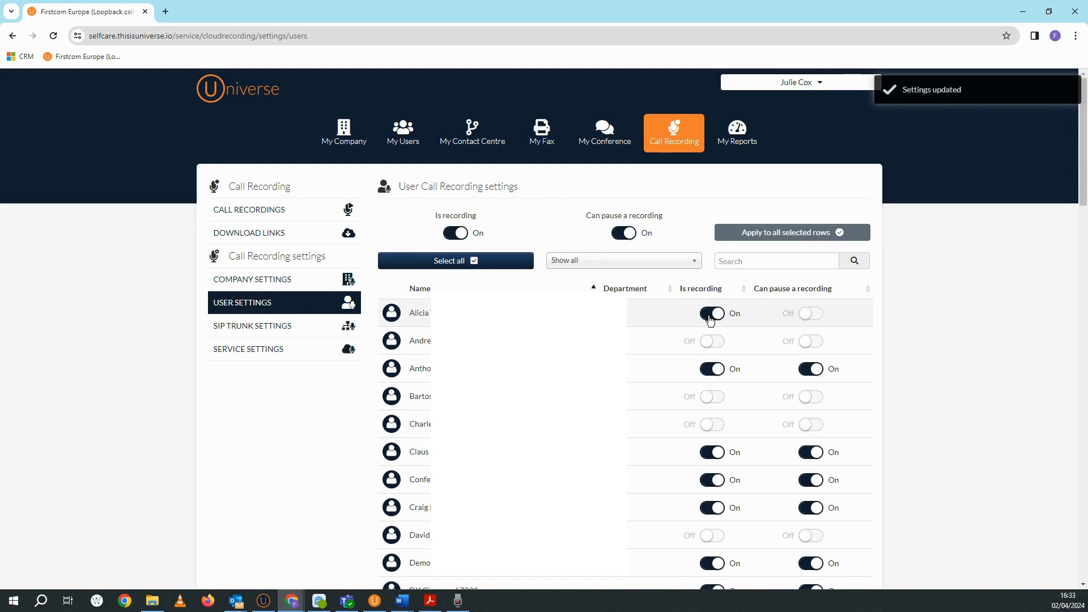
click(712, 313)
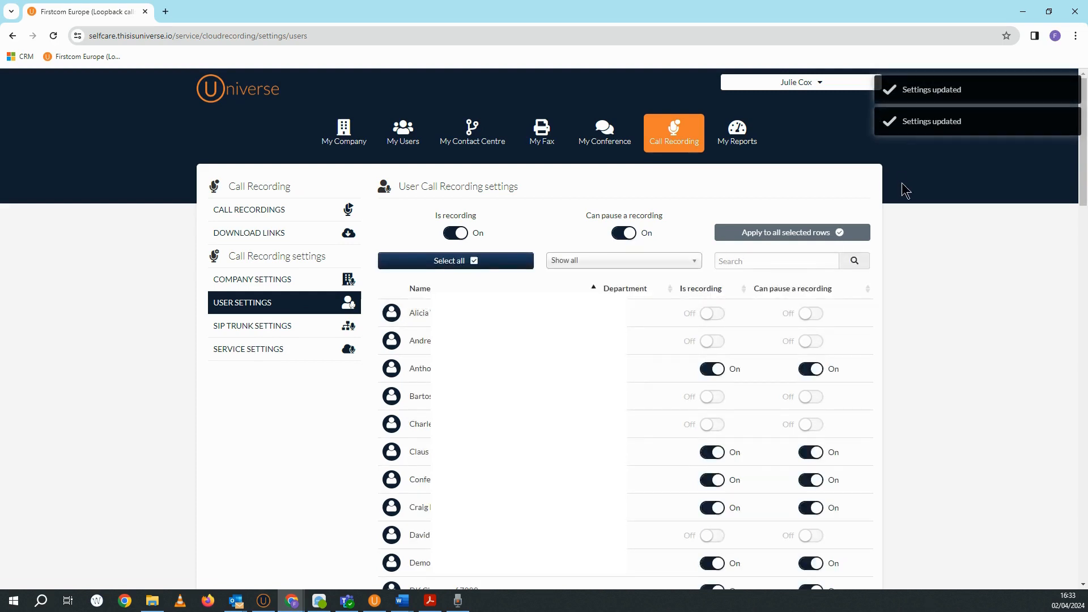
click(737, 132)
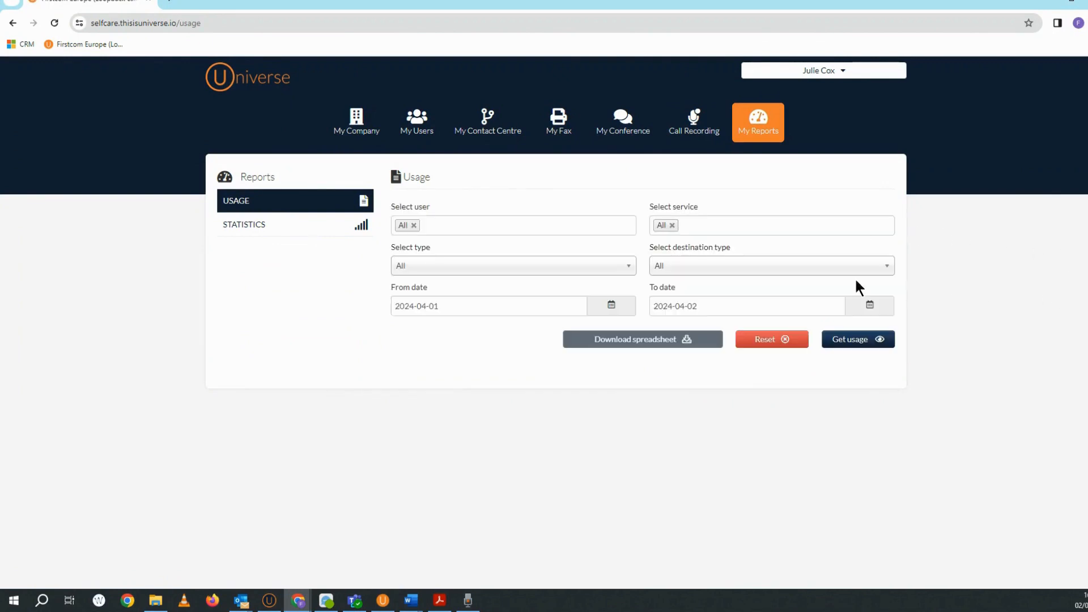
click(763, 224)
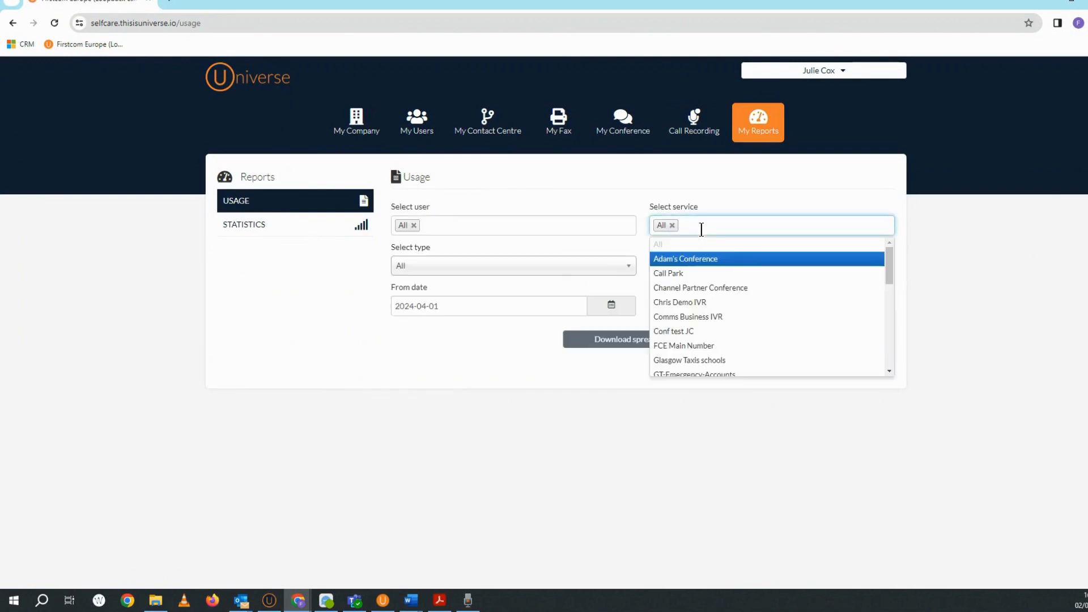
click(513, 225)
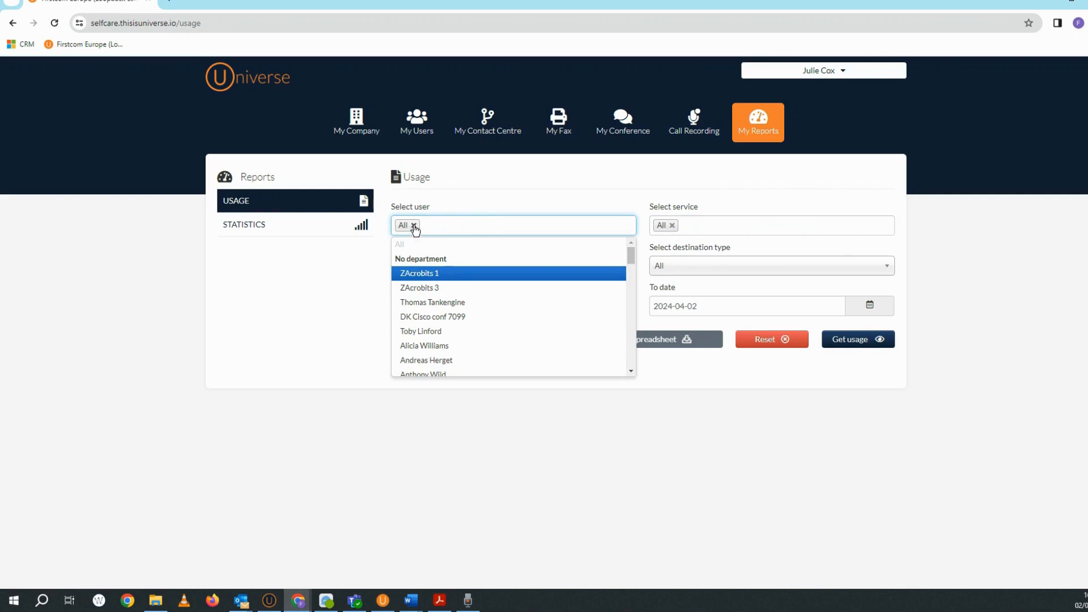
text(T)
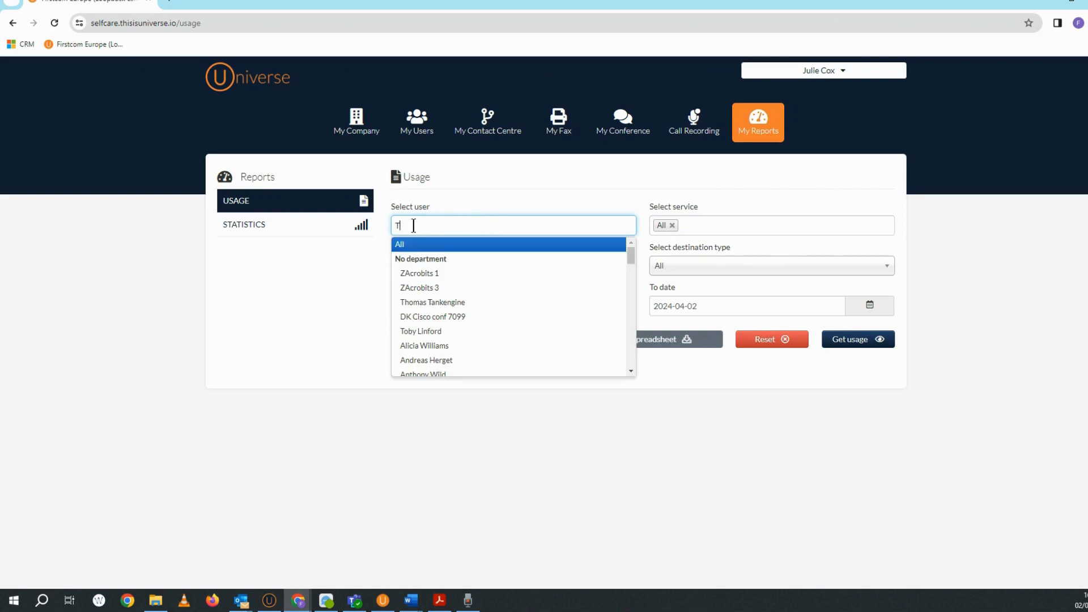
text(ony)
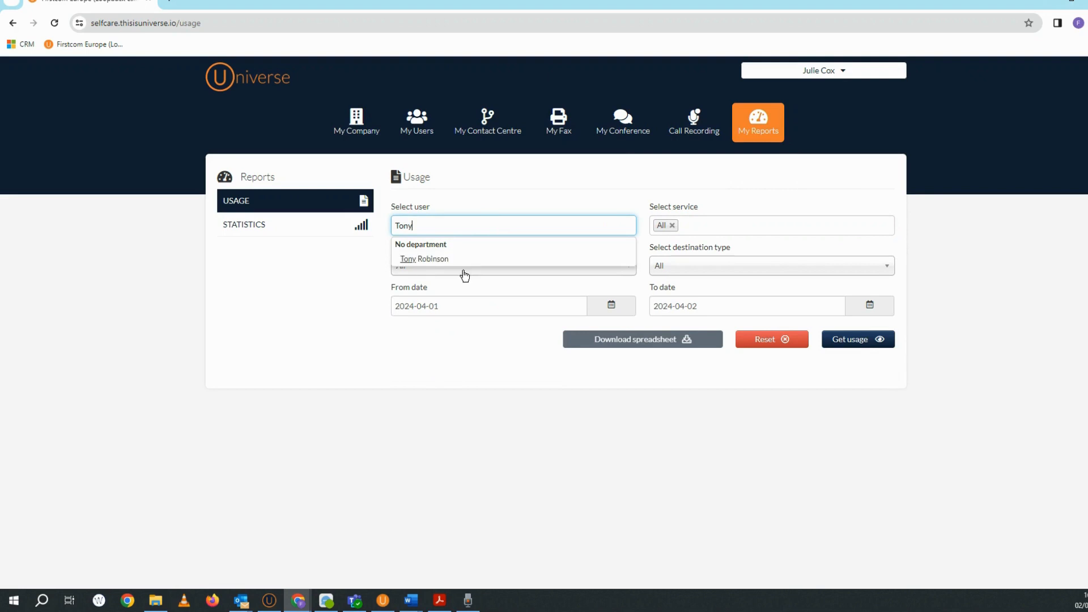
click(424, 259)
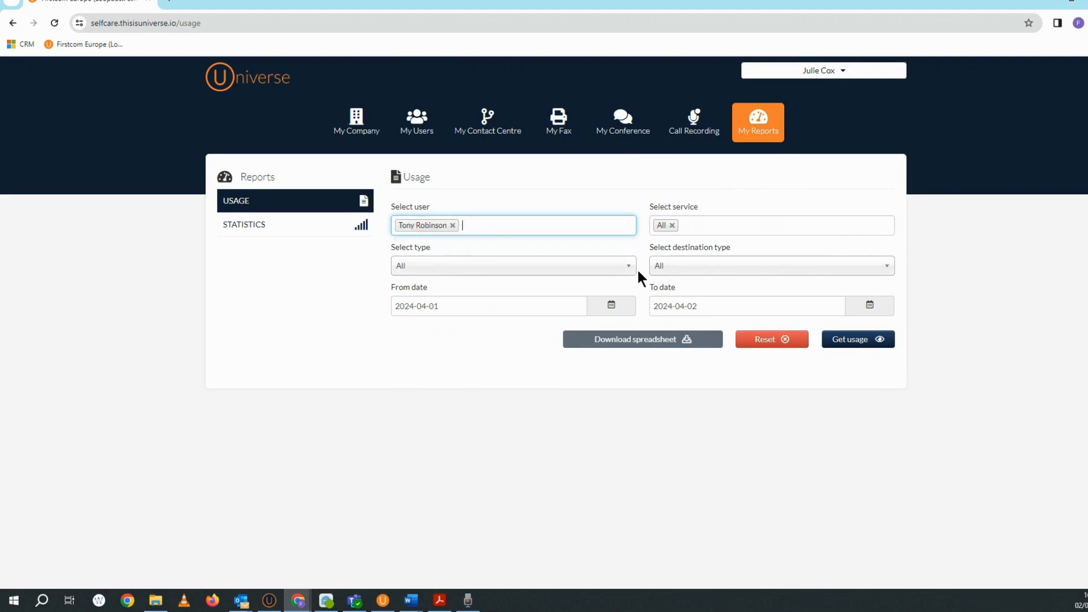
click(487, 306)
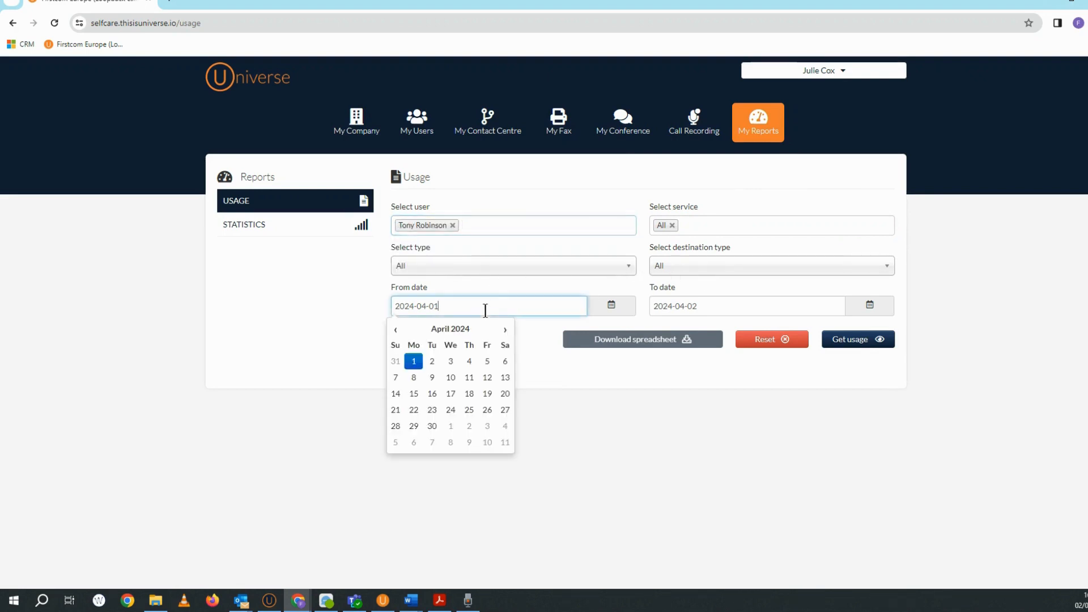
click(396, 328)
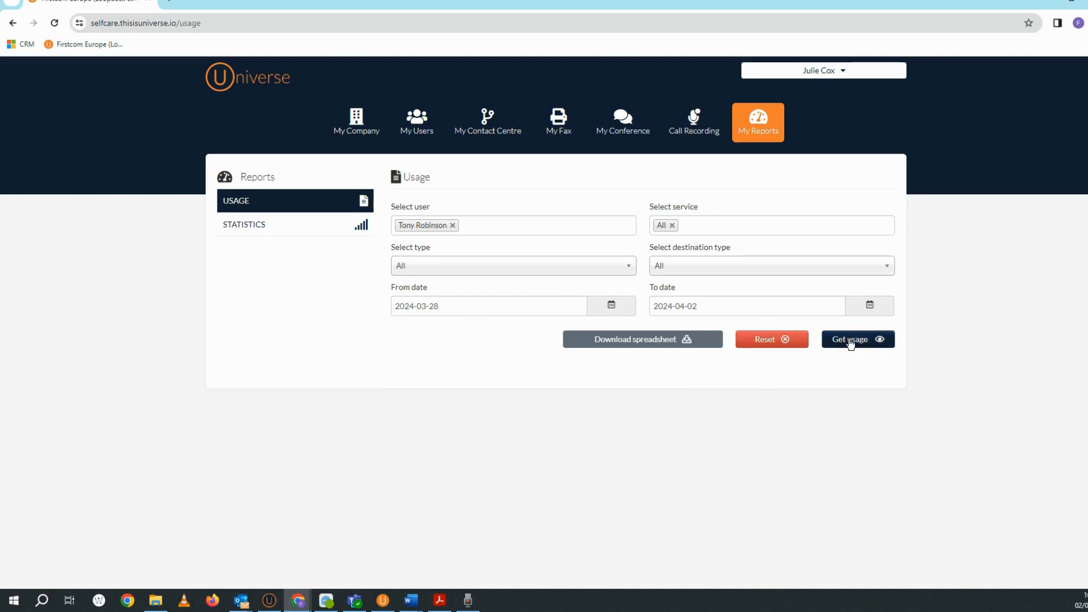
Run the usage report and download the results as a spreadsheet.
click(857, 339)
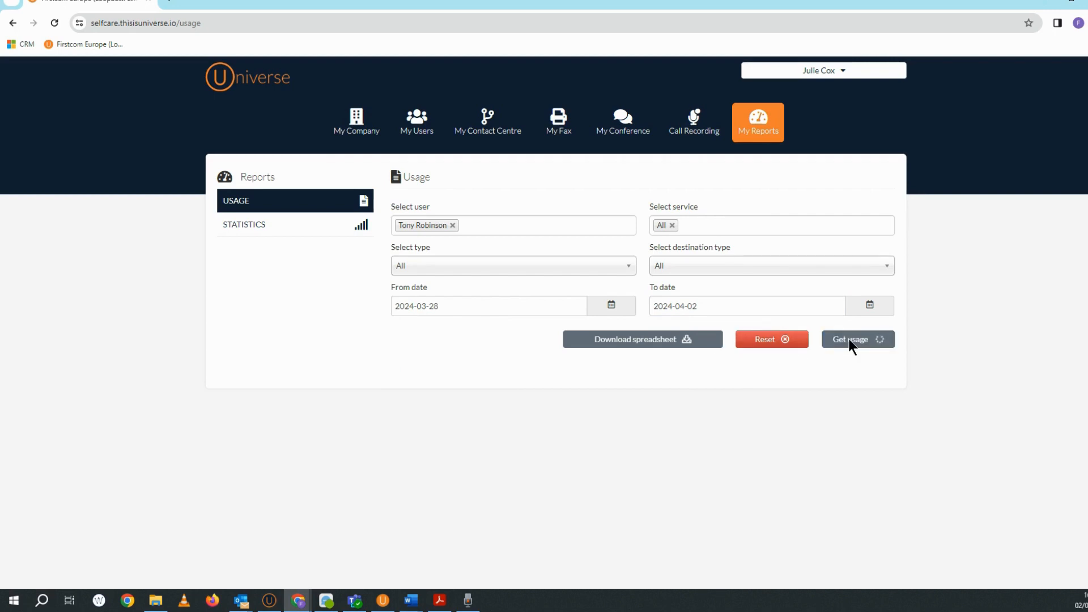
click(855, 339)
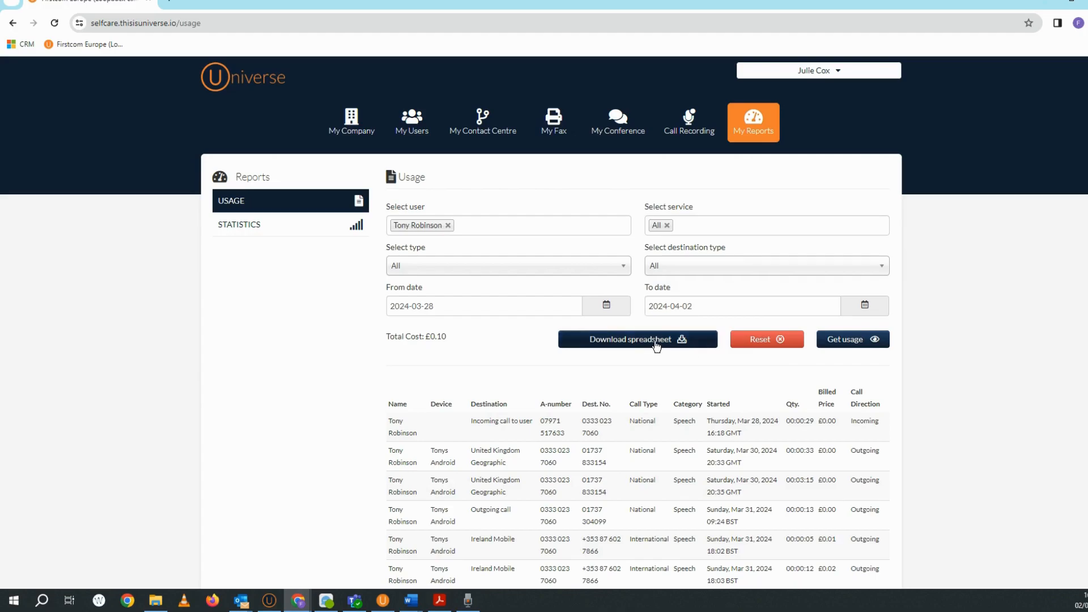
click(239, 224)
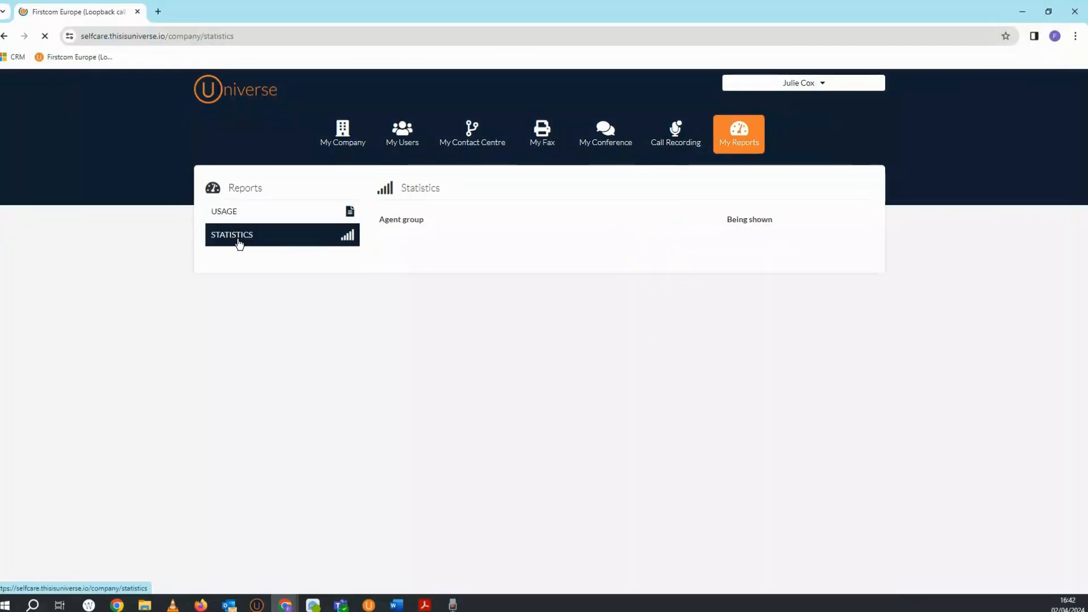
Filter the agent groups to 'mar' and view the Marketing group's call statistics dashboard.
click(231, 234)
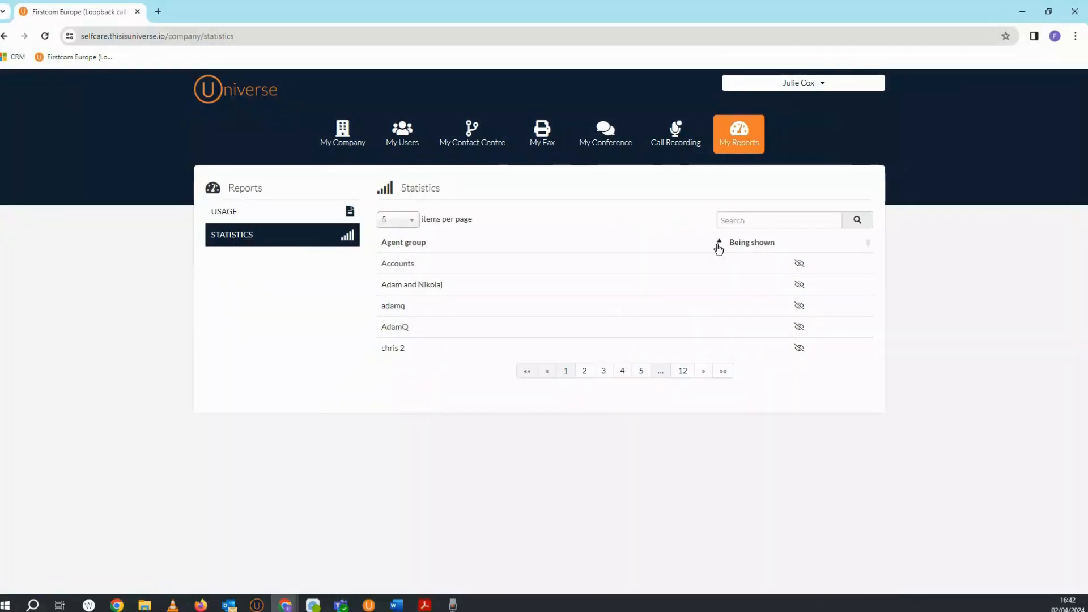
click(779, 220)
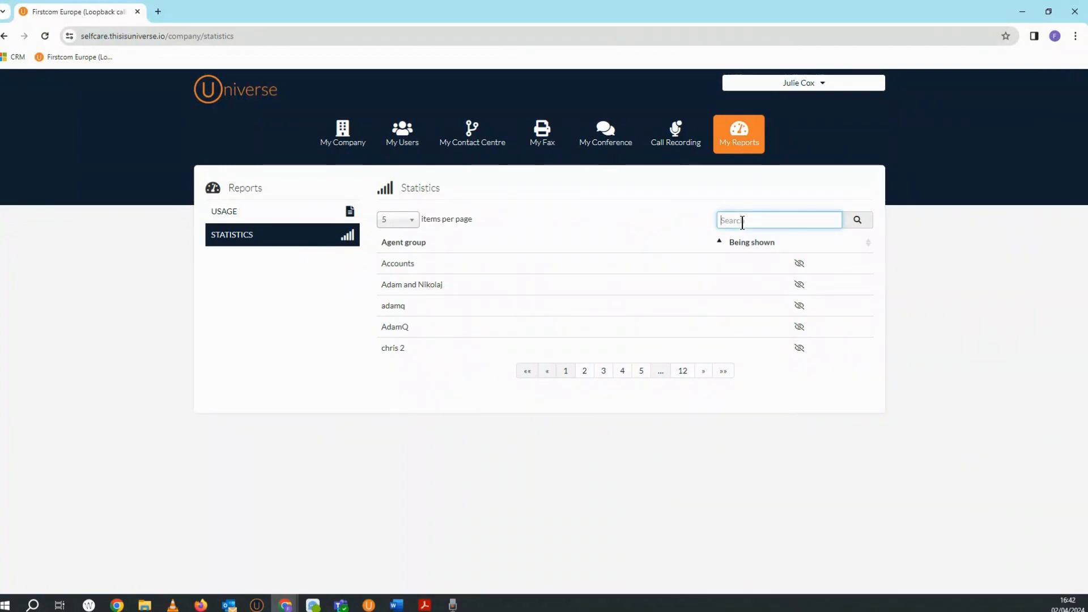
text(mar)
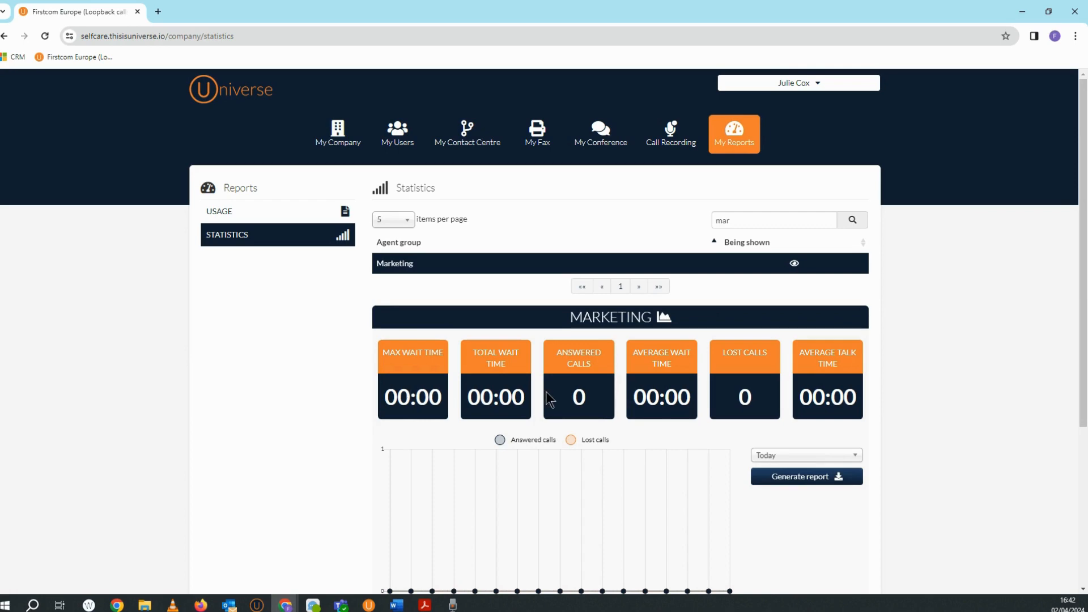
mouse_move(828, 390)
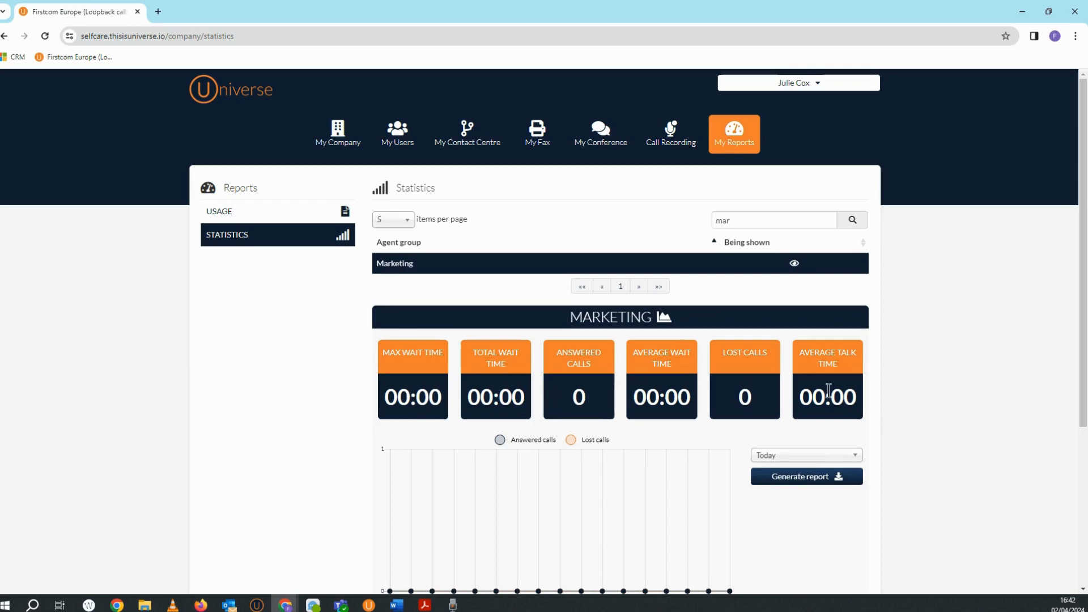